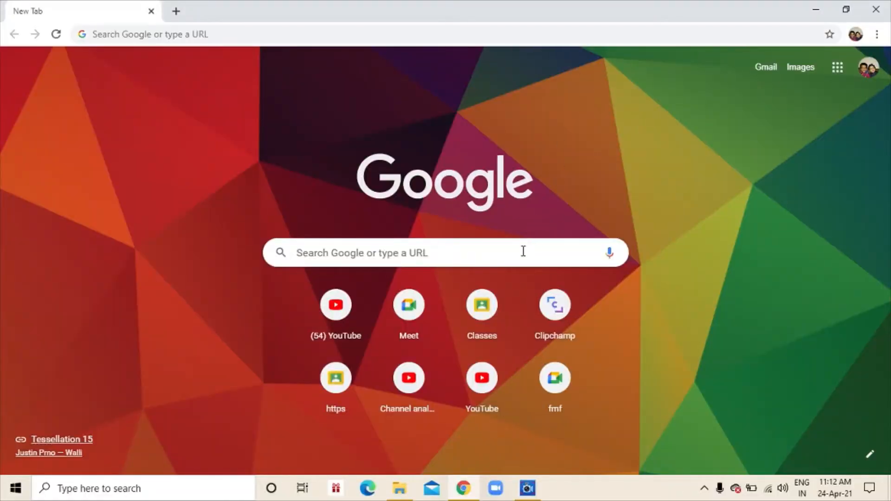
Search Google for 'BASIC 256' and bring up the results page
click(397, 252)
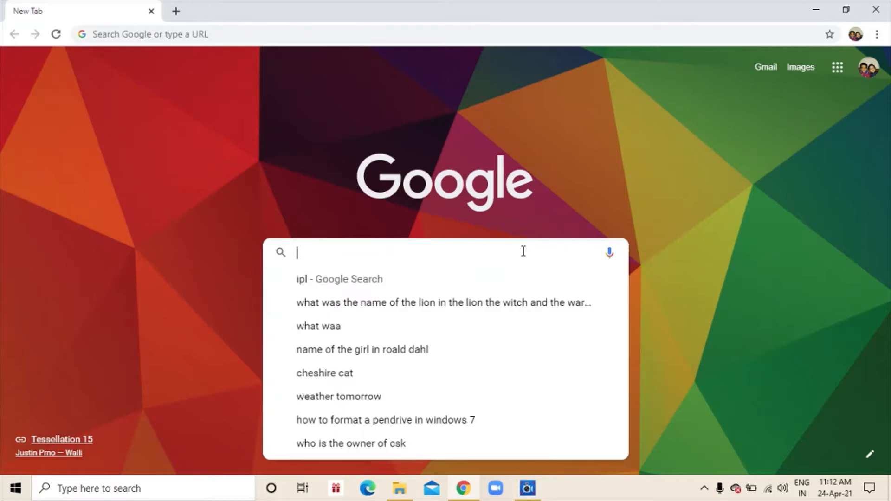
text(BASIC)
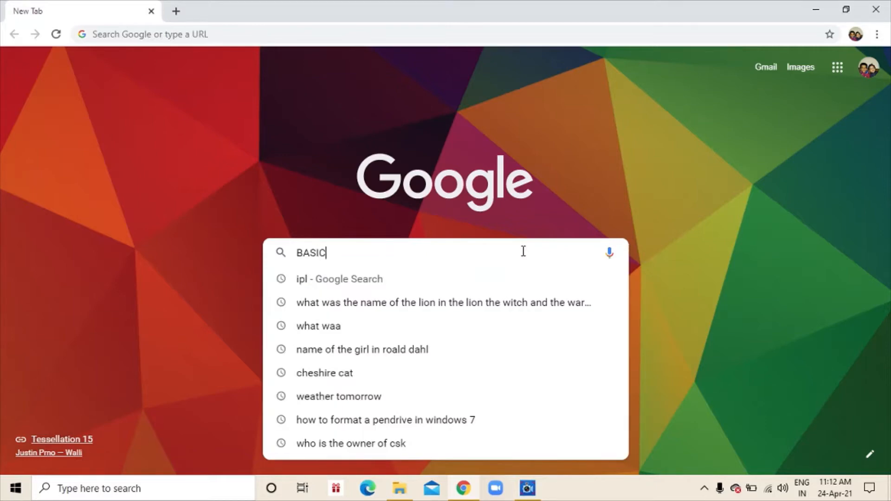
text(256)
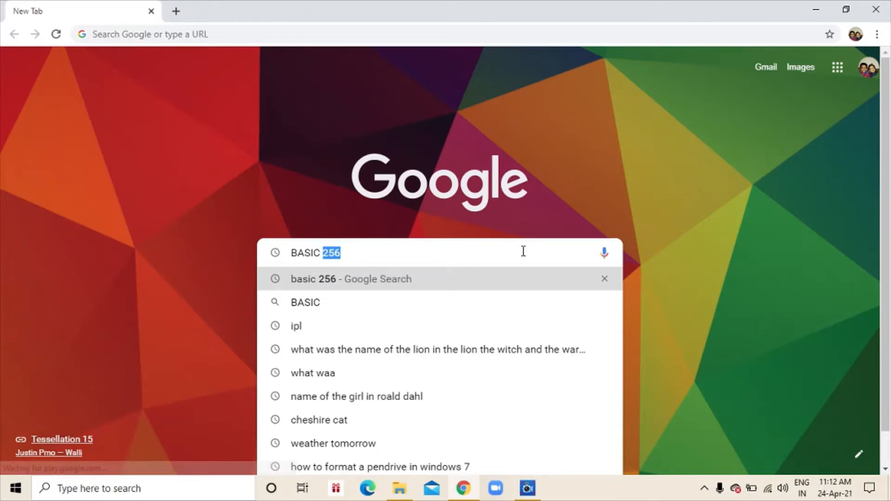
mouse_move(523, 256)
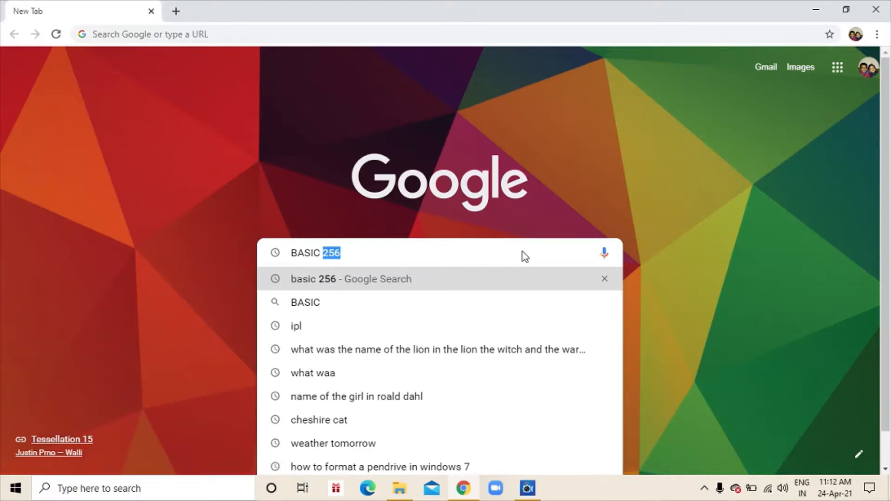
click(351, 279)
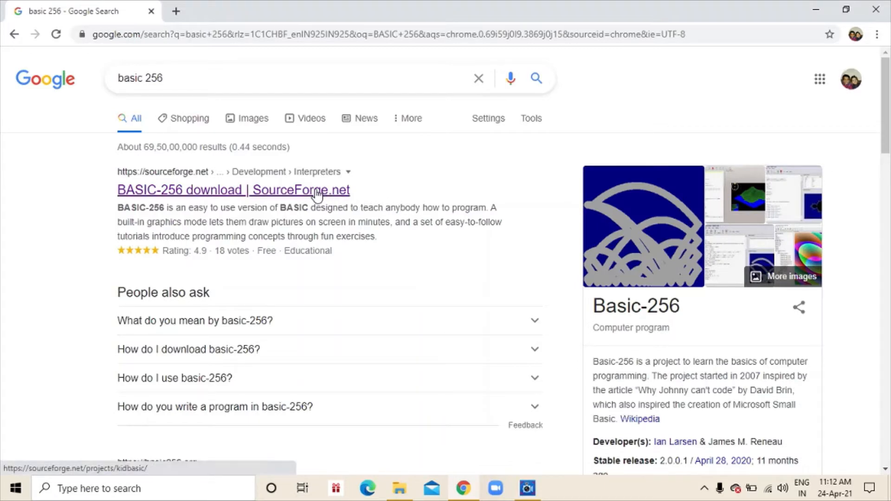
Download BASIC256-2.0.0.11_Win32_Install.exe from the SourceForge BASIC-256 page
click(233, 189)
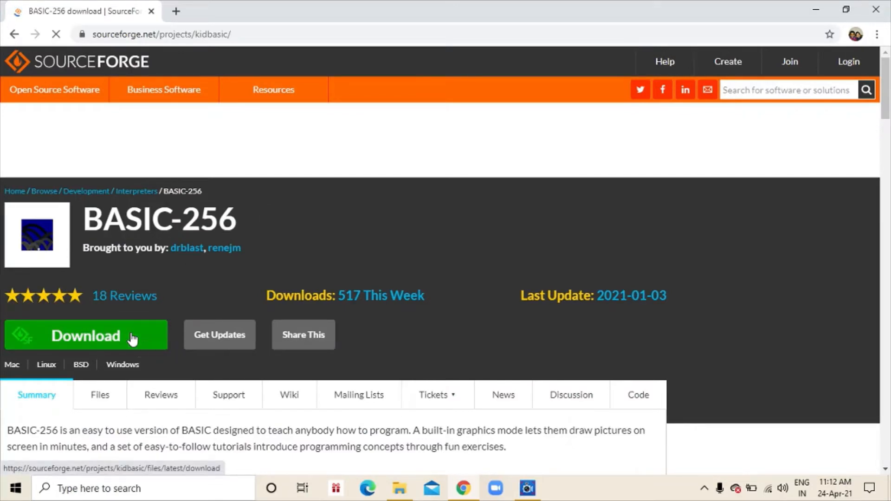
click(86, 334)
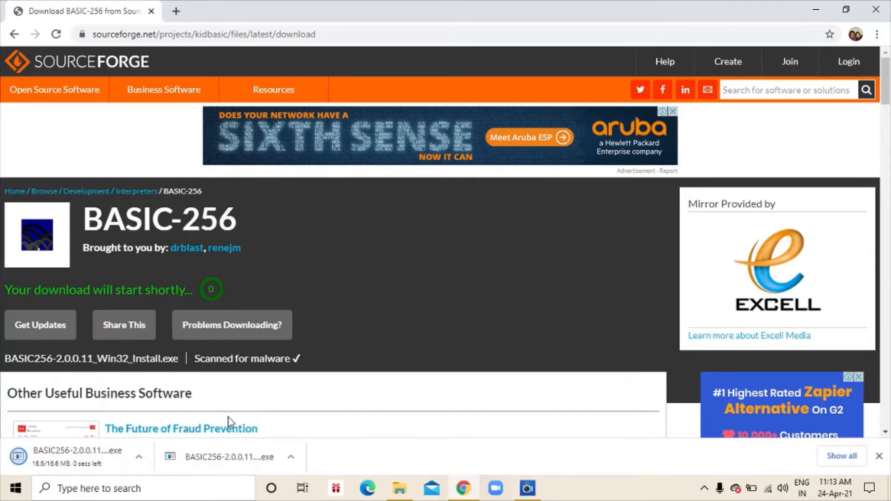
mouse_move(632, 116)
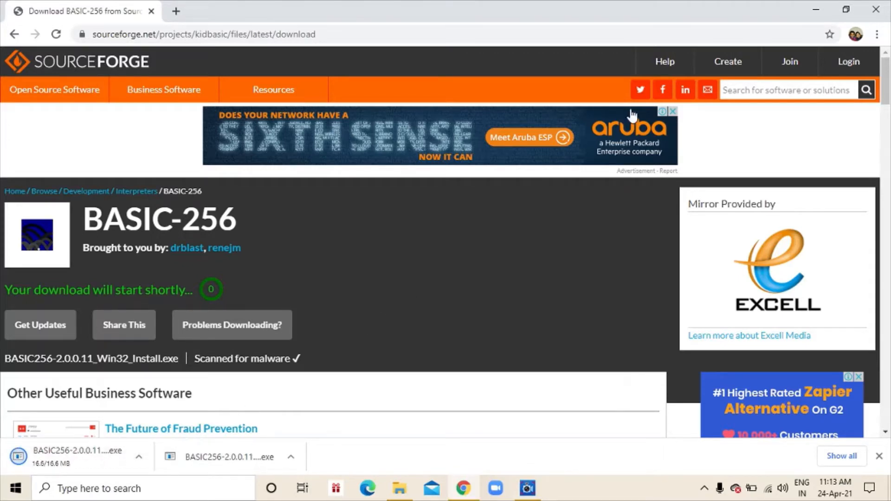
mouse_move(801, 23)
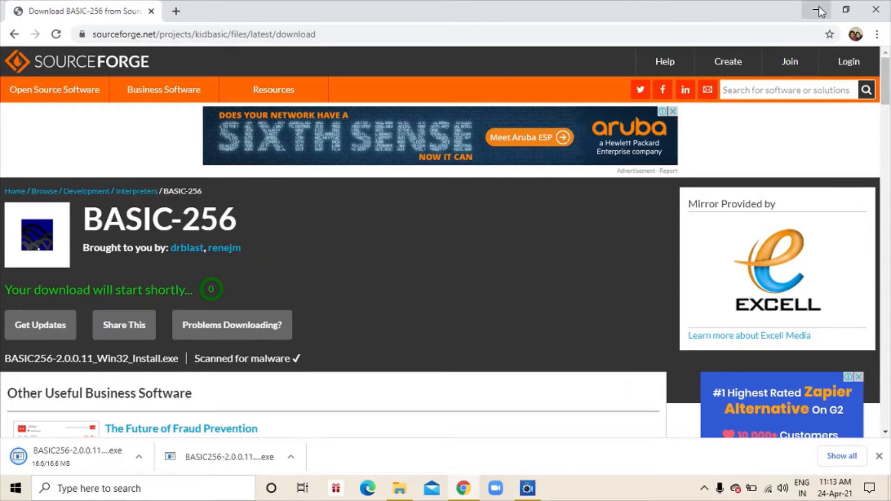
mouse_move(817, 11)
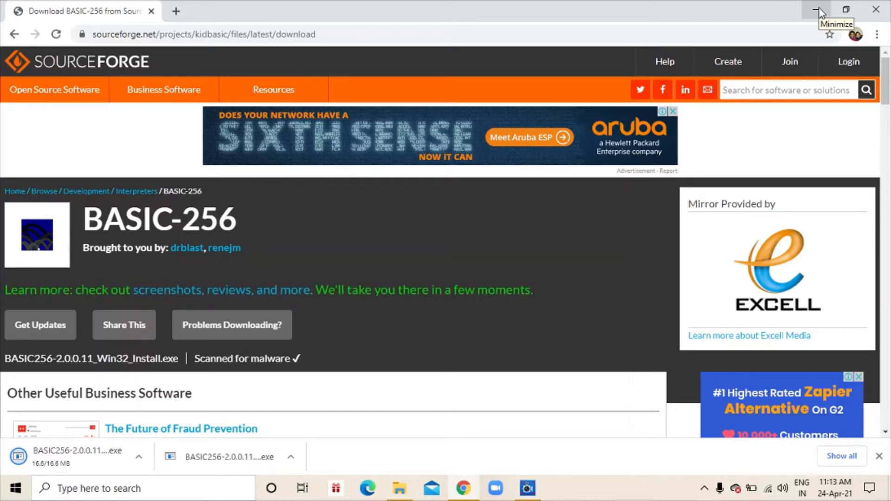
mouse_move(795, 35)
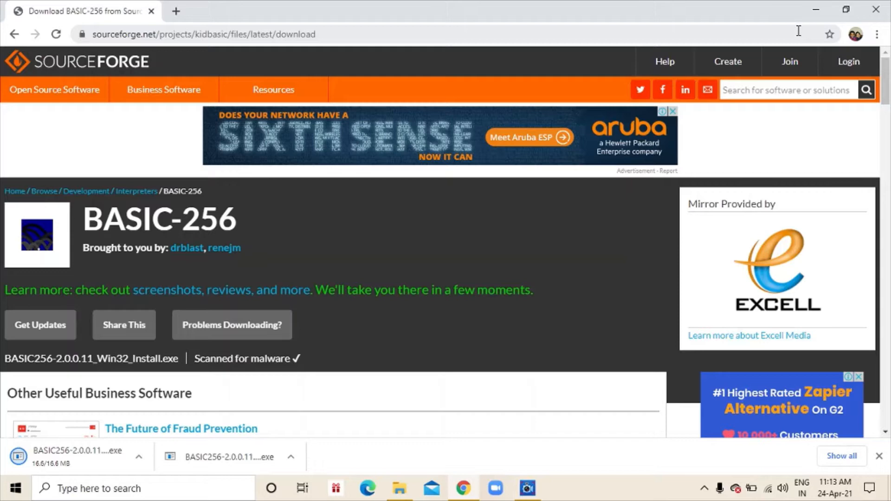
mouse_move(816, 9)
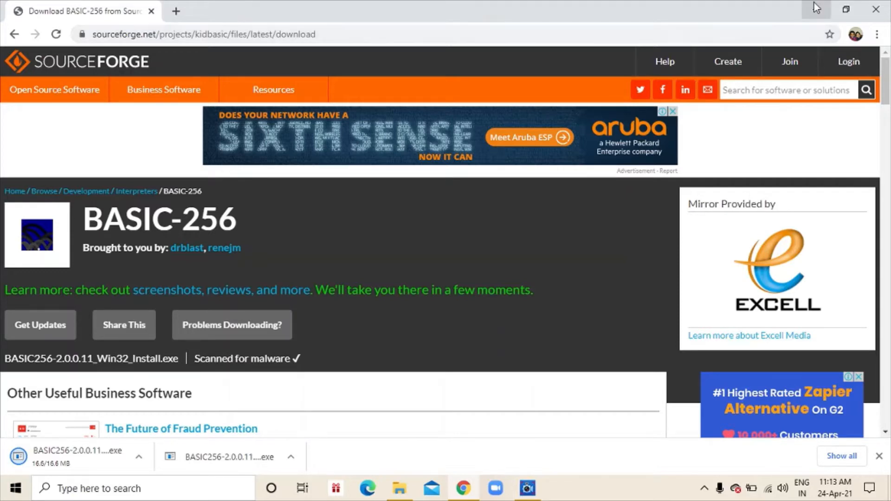
mouse_move(815, 10)
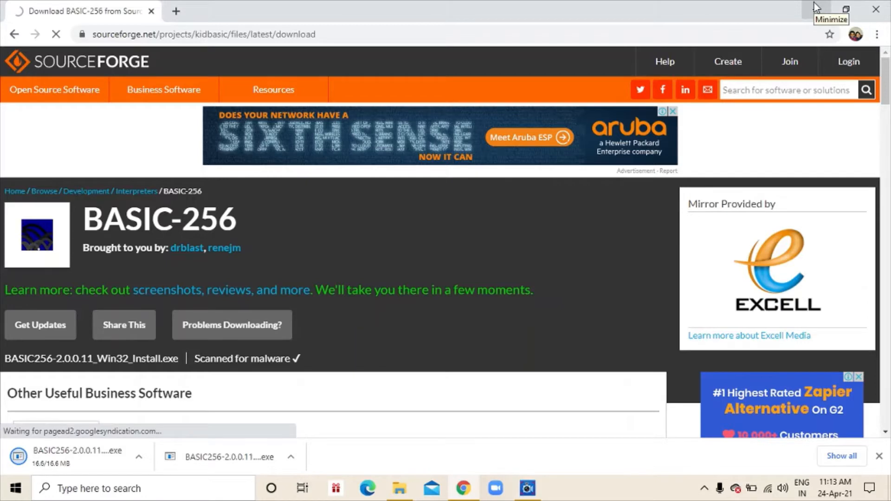
Minimize Chrome and select the downloaded BASIC-256 installer in File Explorer's Downloads folder
click(830, 10)
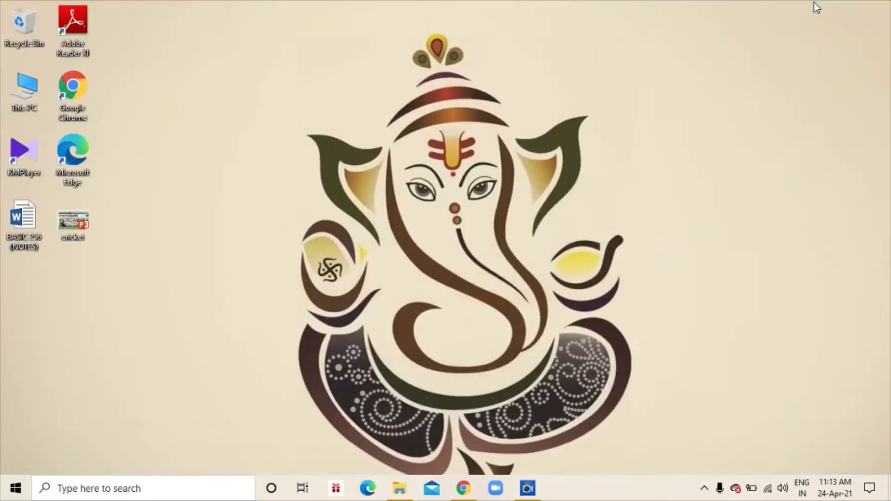
mouse_move(399, 488)
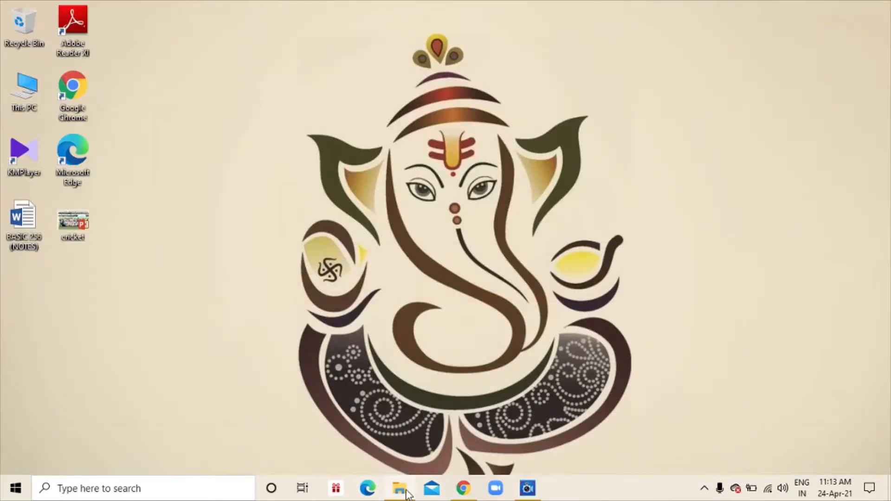
click(400, 488)
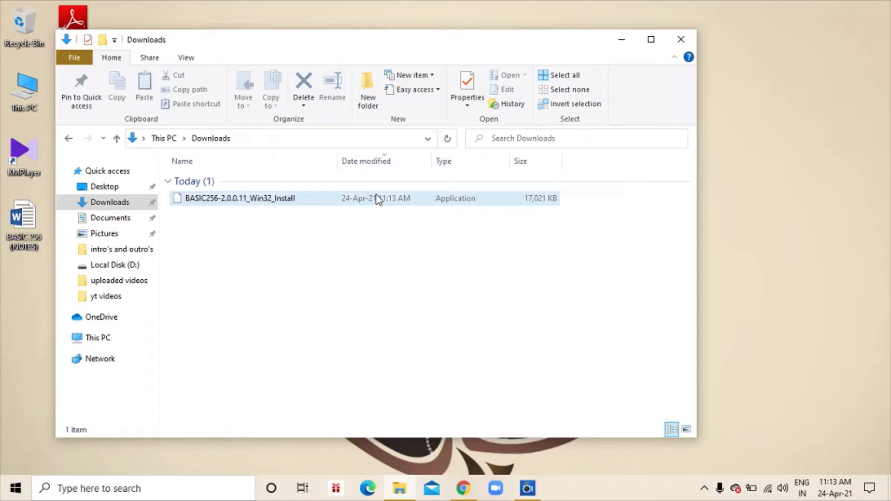
click(239, 198)
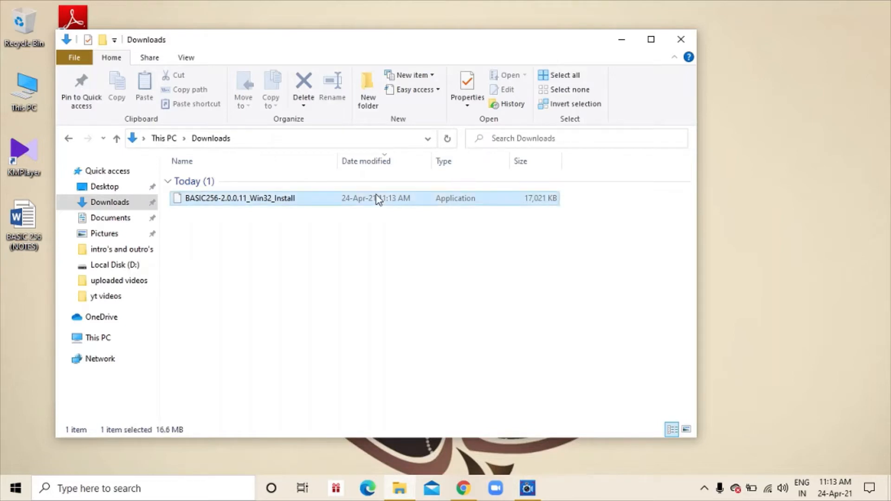
mouse_move(386, 235)
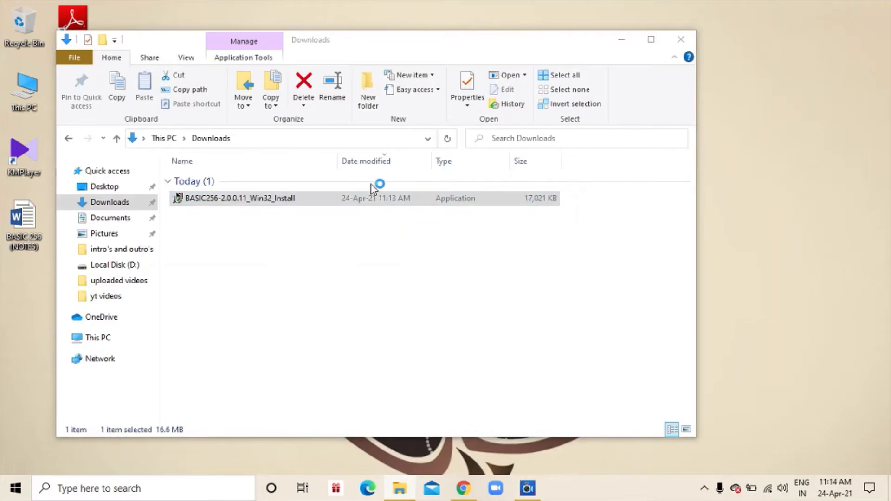
mouse_move(357, 208)
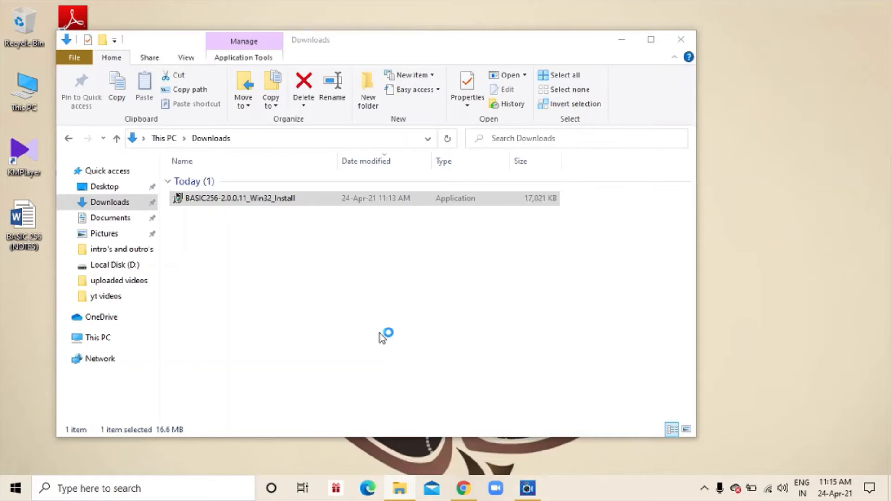
mouse_move(381, 338)
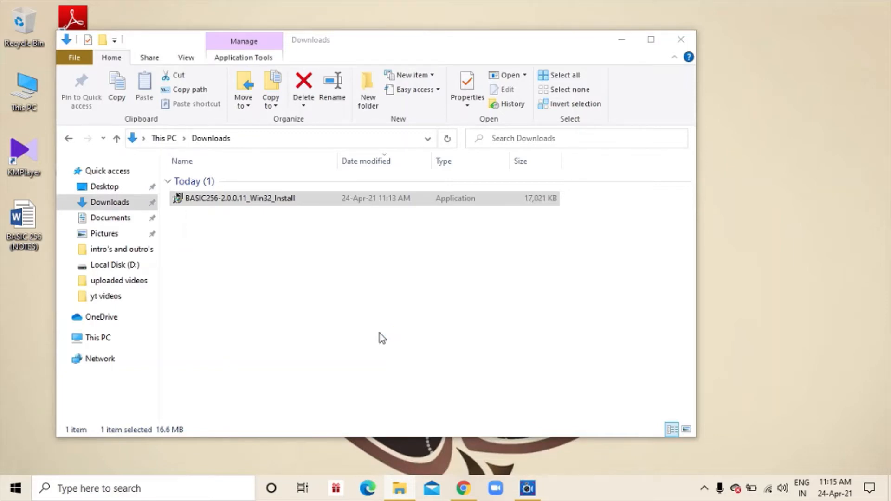
Run the installer, accept the GNU license and keep the Full component set to reach the Destination Folder page
double_click(238, 198)
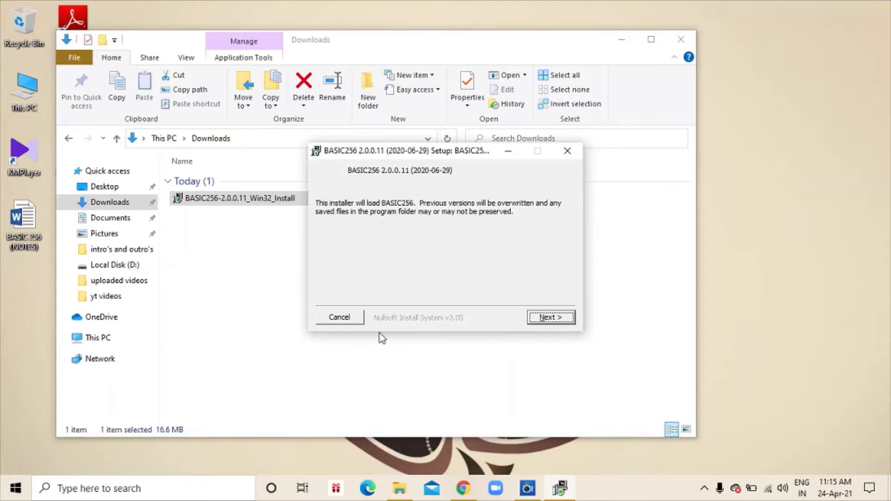
mouse_move(550, 317)
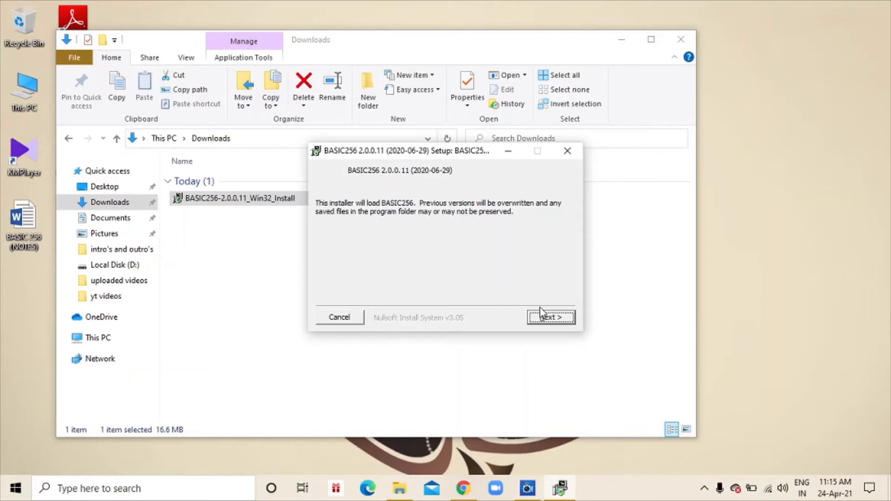
mouse_move(549, 317)
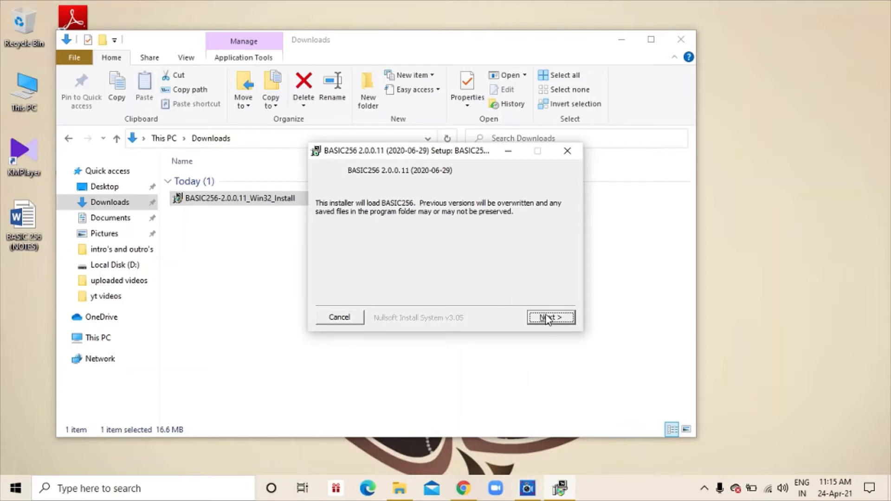
click(550, 316)
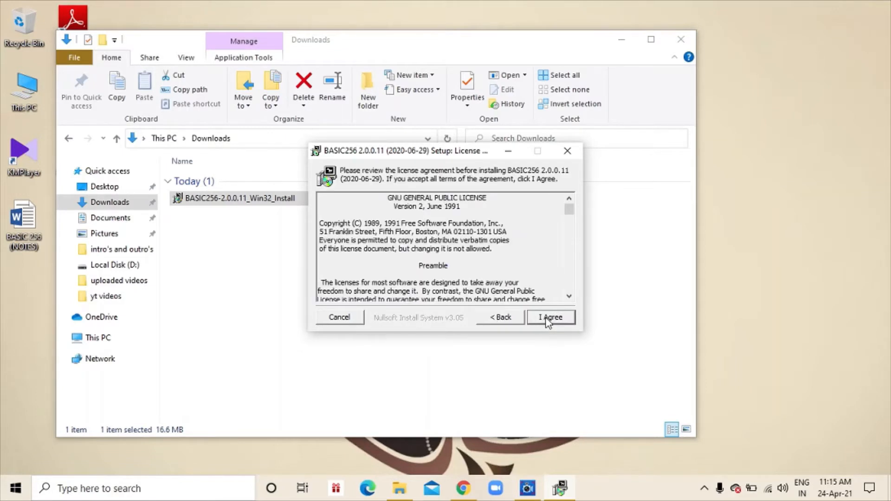
click(549, 317)
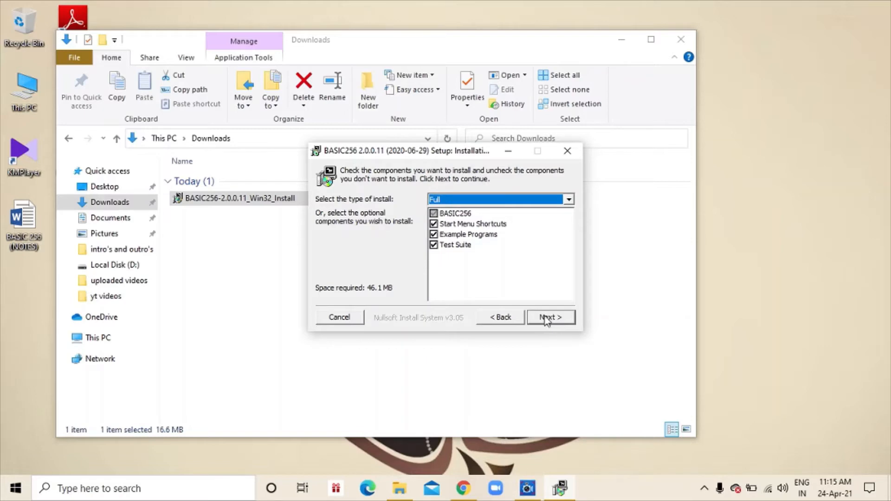
click(549, 317)
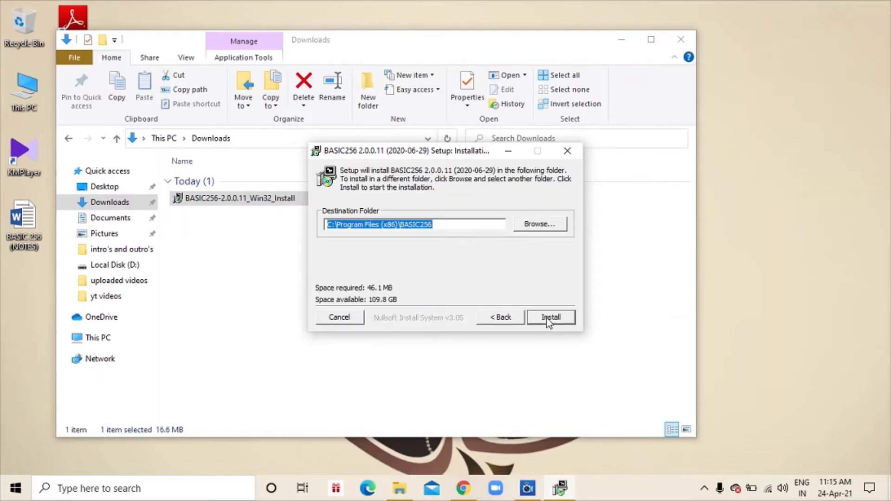
mouse_move(544, 307)
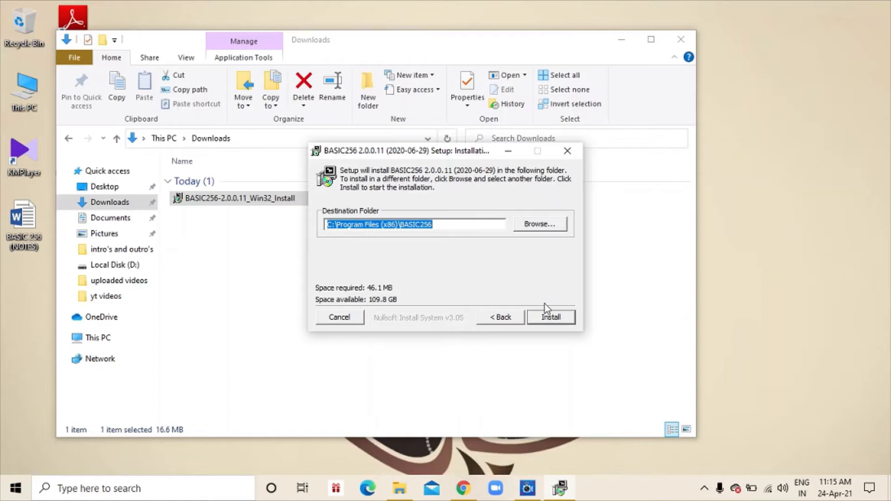
mouse_move(547, 238)
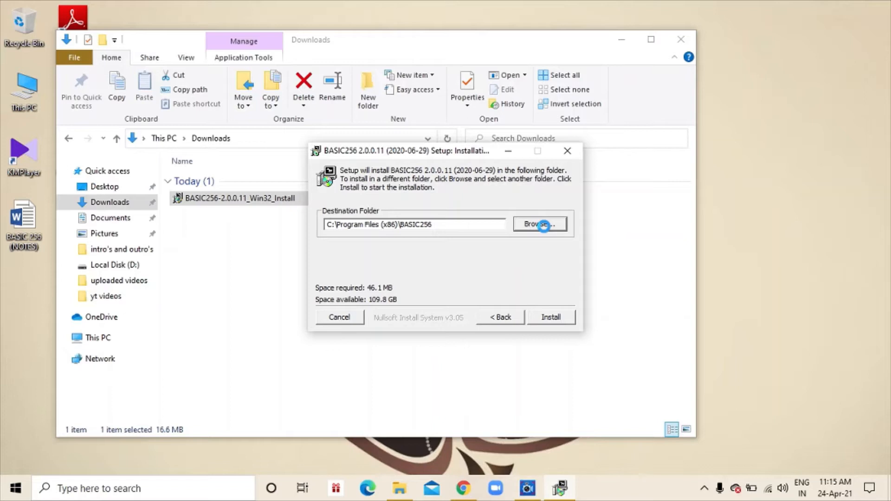
Browse and set the install destination to C:\Users\ASUS\Downloads\BASIC256
click(539, 223)
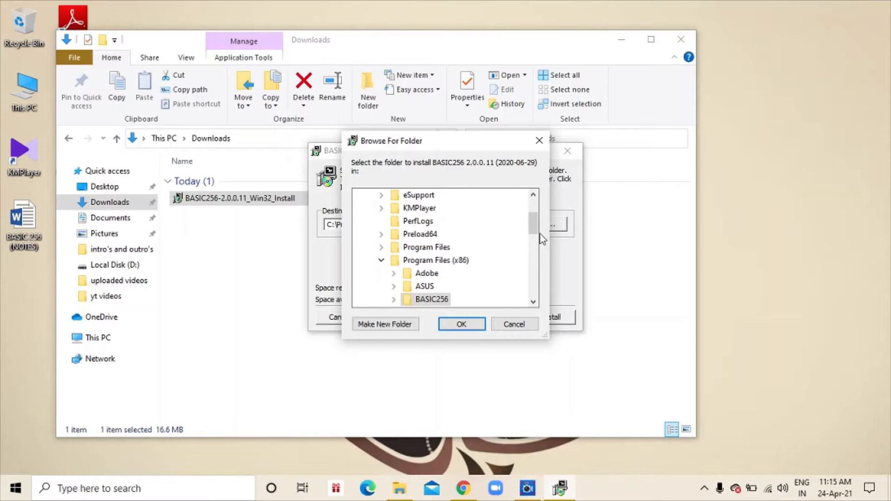
scroll(down, 3)
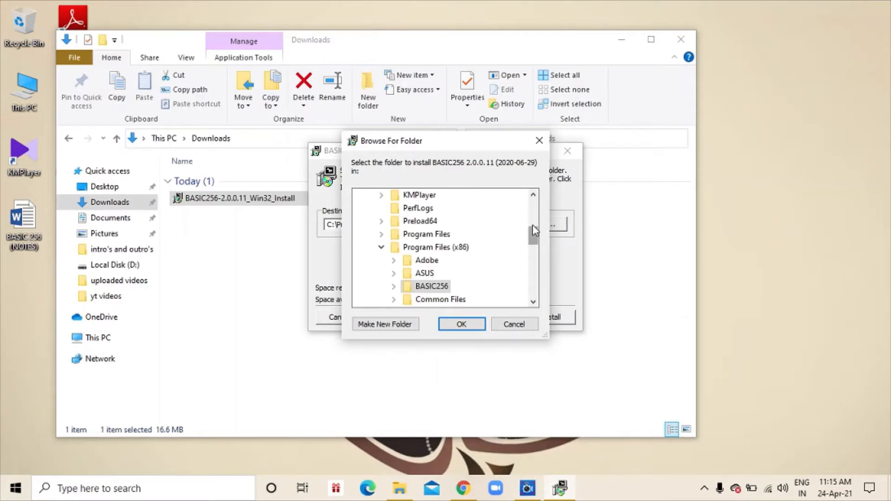
mouse_move(536, 237)
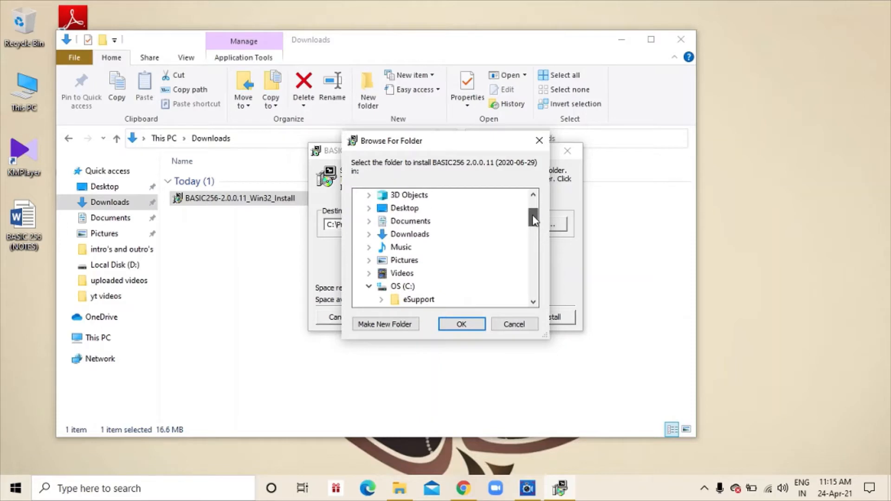
scroll(up, 3)
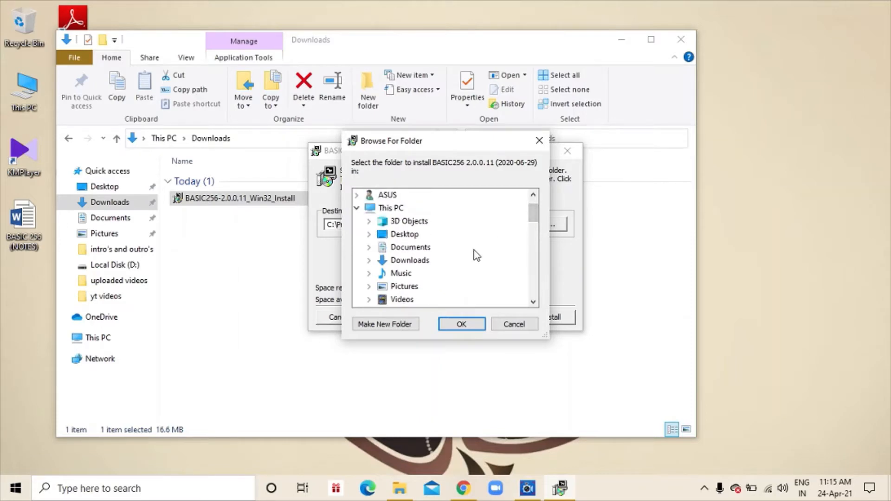
click(409, 259)
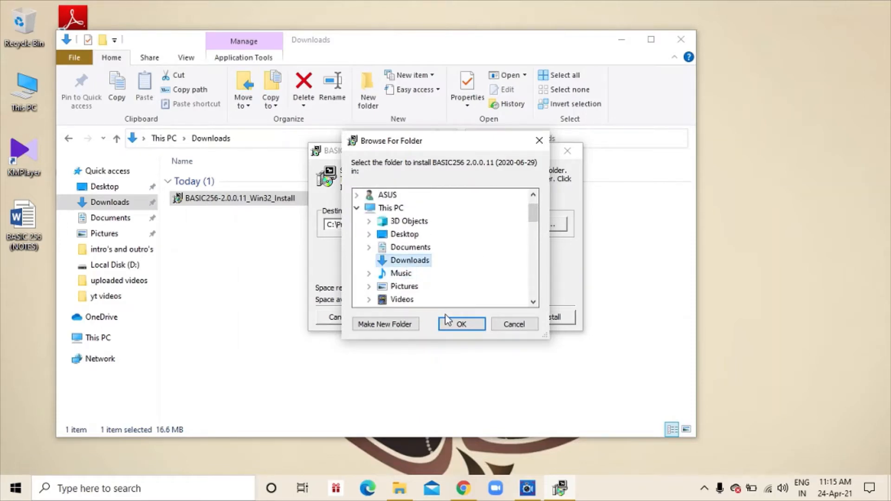
click(461, 324)
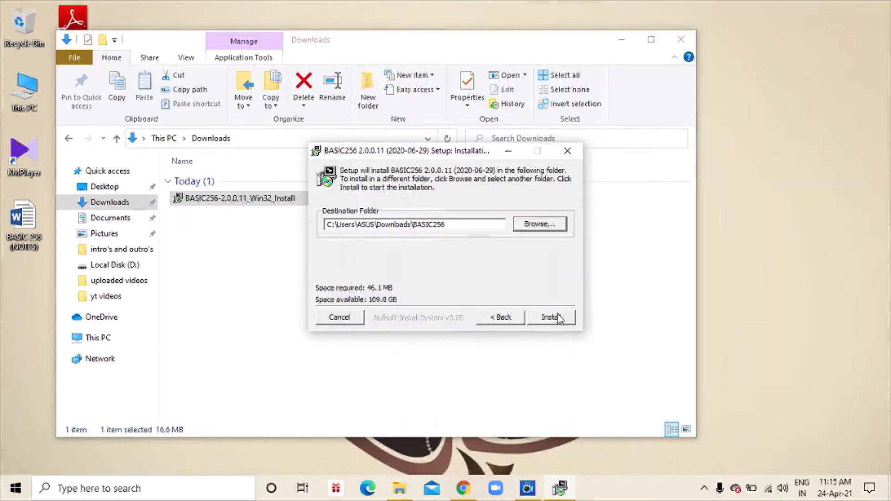
Start installing BASIC-256 into Downloads\BASIC256
click(550, 317)
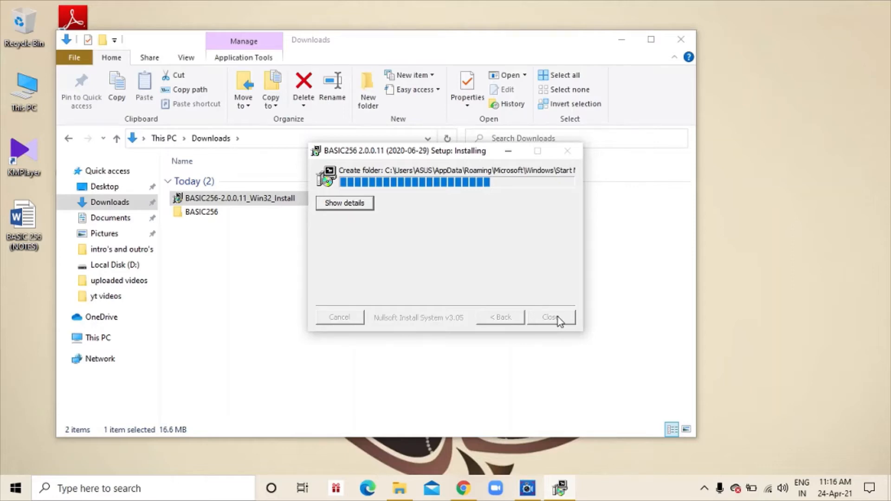
mouse_move(490, 182)
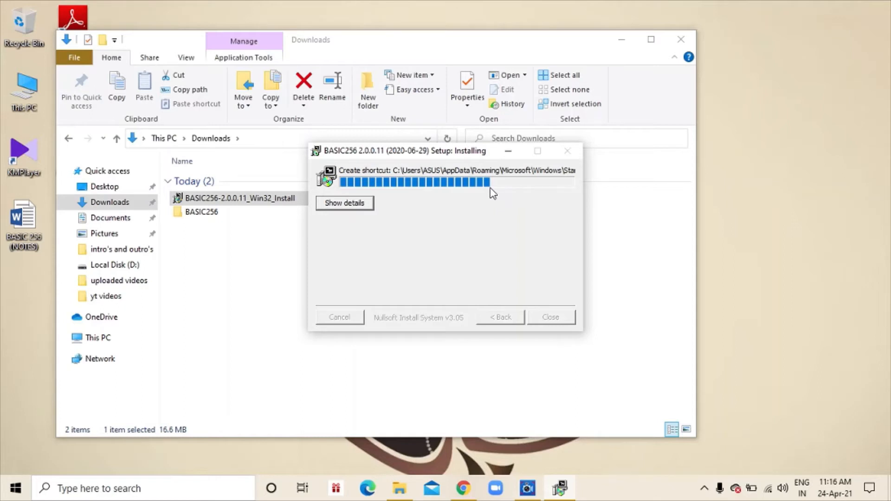
mouse_move(494, 192)
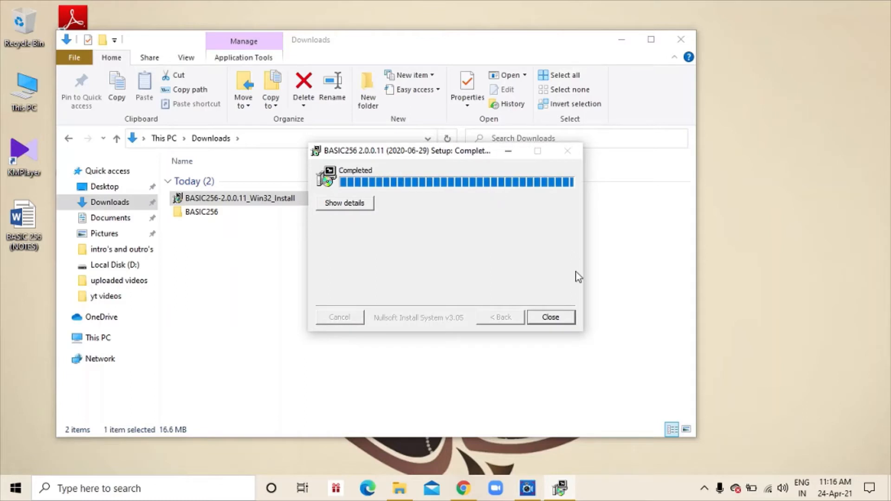
mouse_move(540, 283)
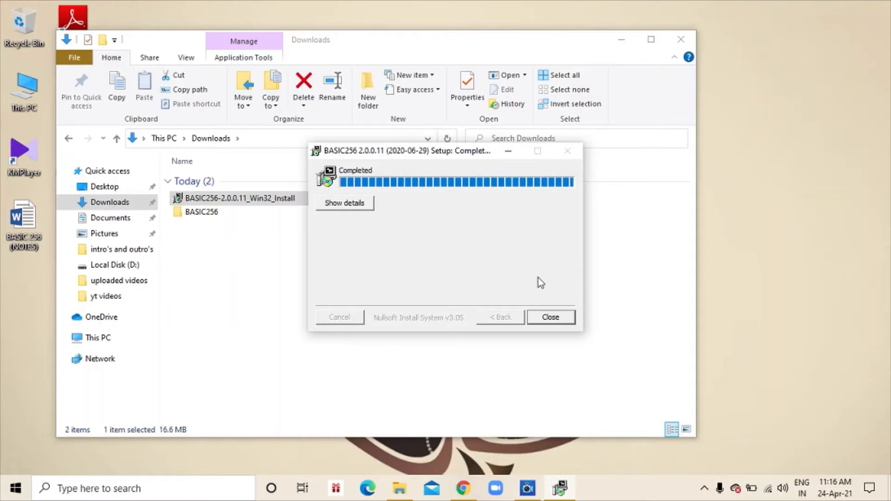
Close the finished setup and open the new BASIC256 folder in Downloads
click(549, 317)
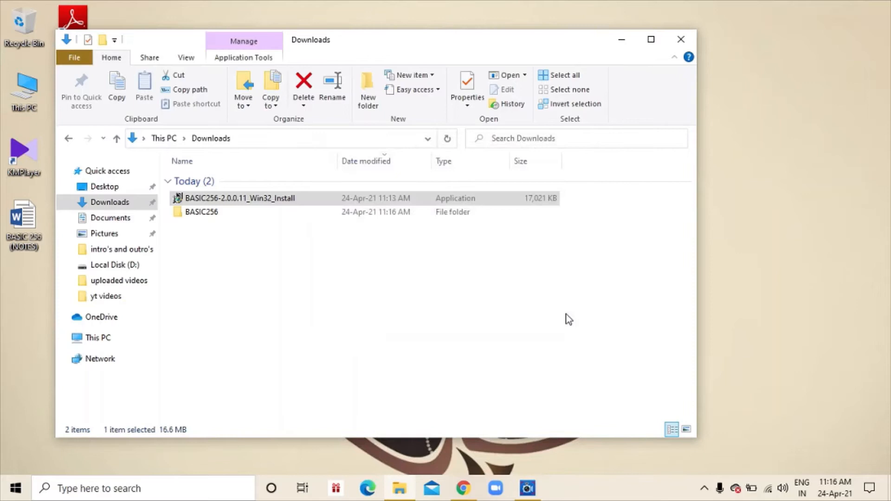
mouse_move(429, 250)
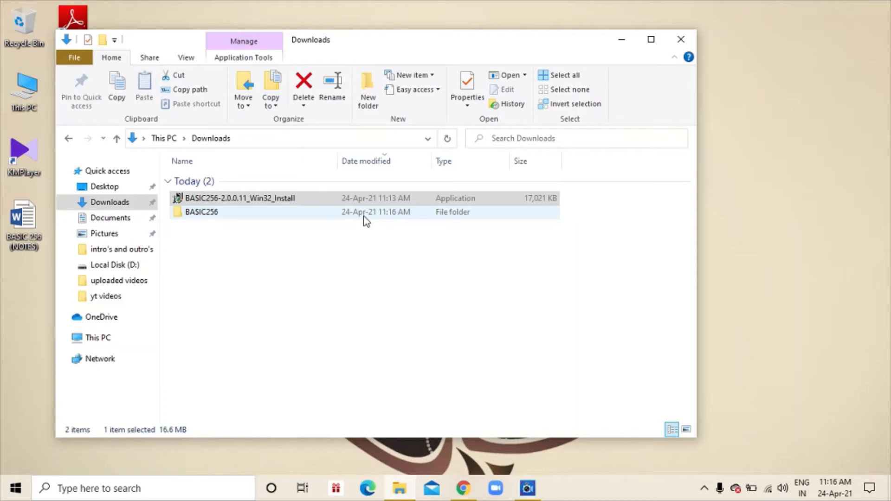
click(200, 211)
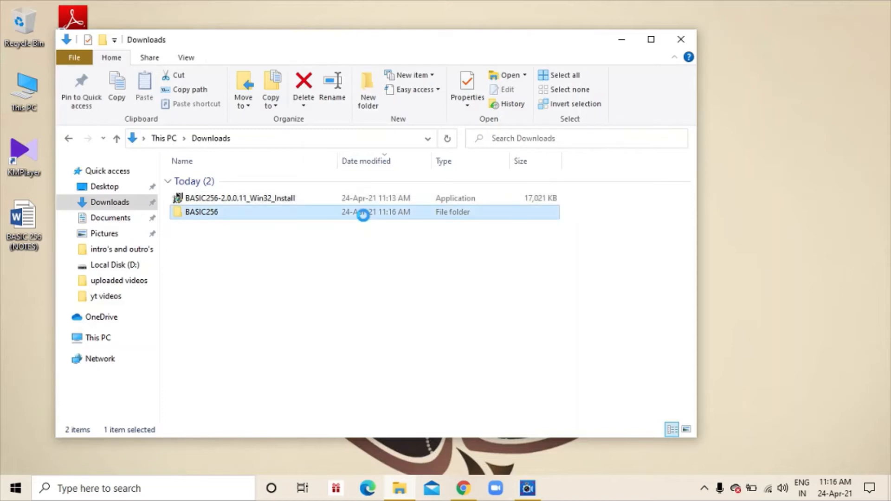
double_click(200, 211)
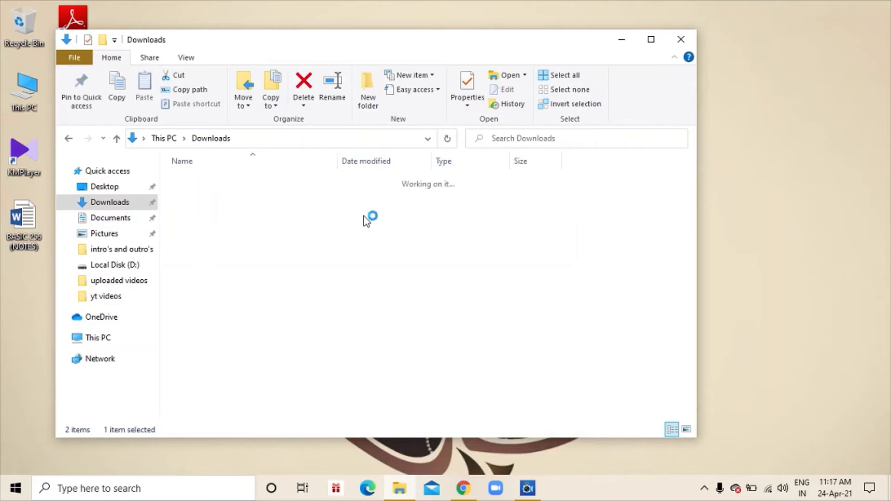
Open the Examples subfolder and scroll through its KBS sample programs
double_click(199, 220)
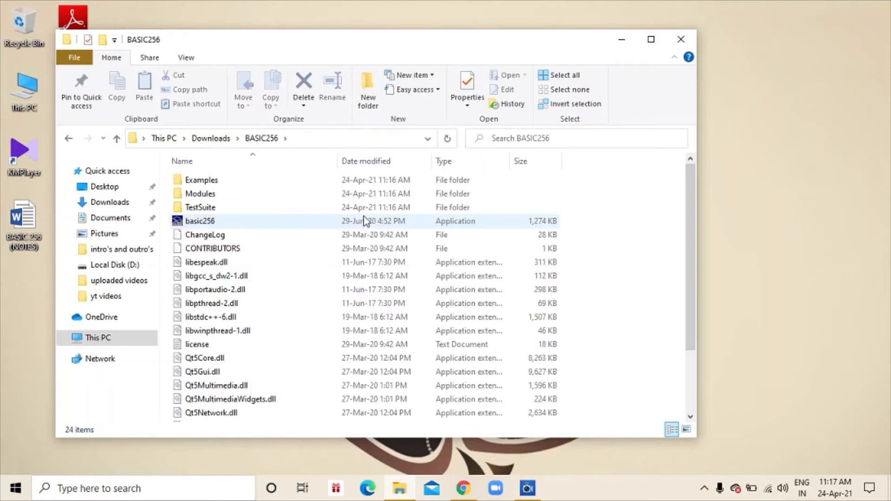
mouse_move(496, 225)
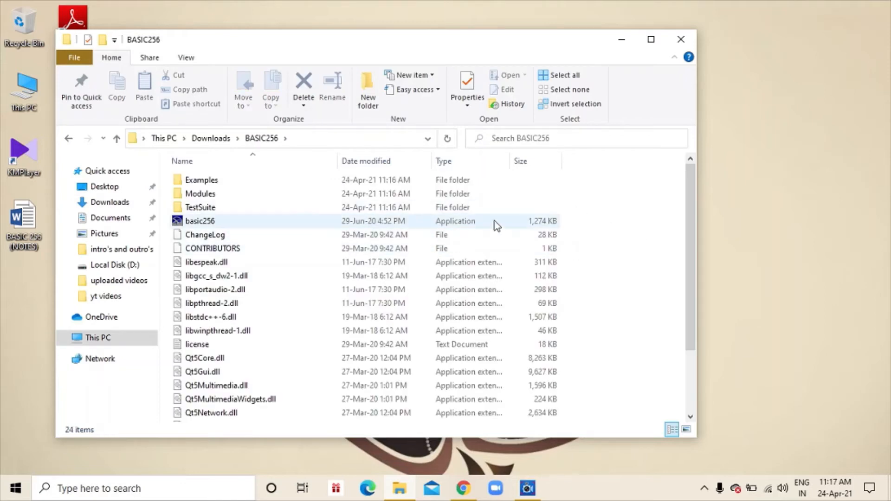
mouse_move(449, 223)
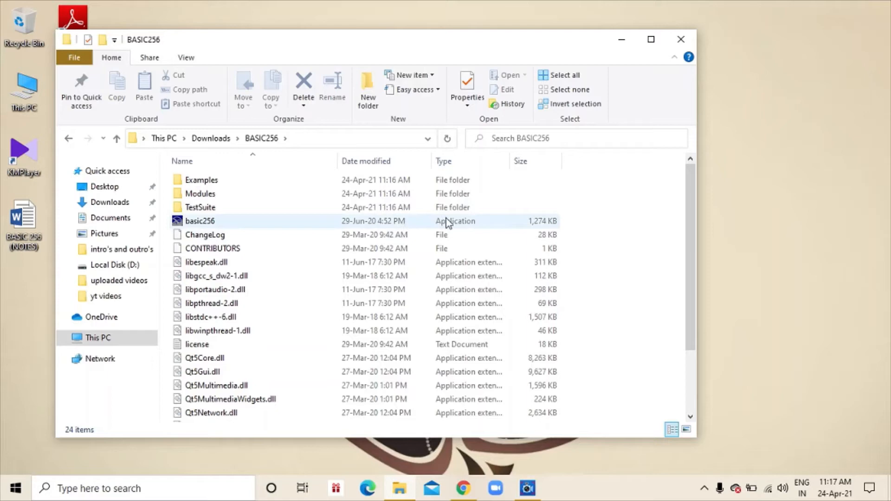
click(577, 215)
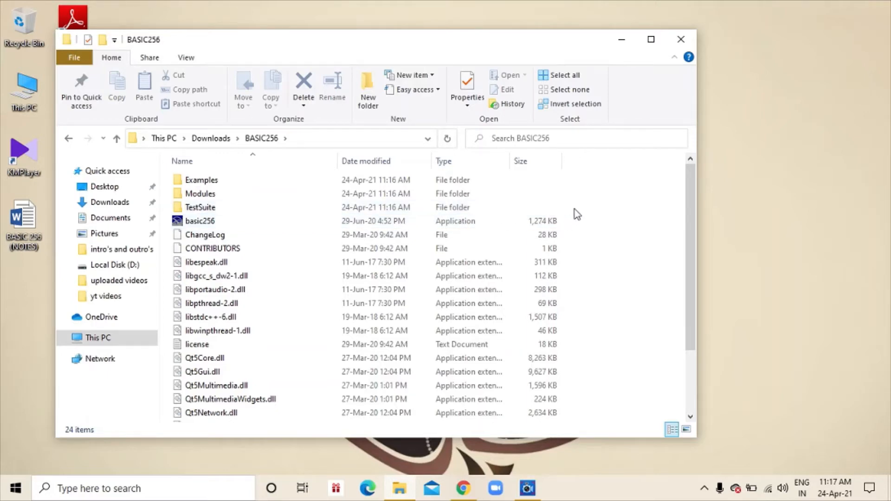
click(201, 179)
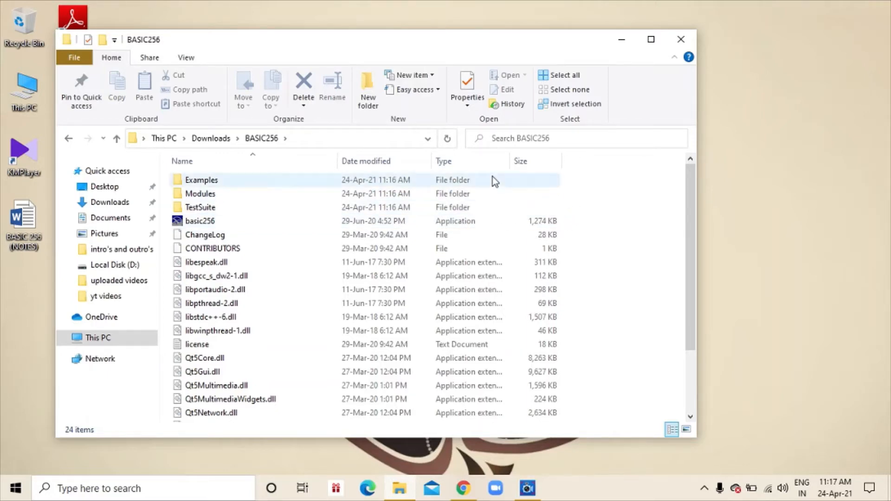
double_click(201, 179)
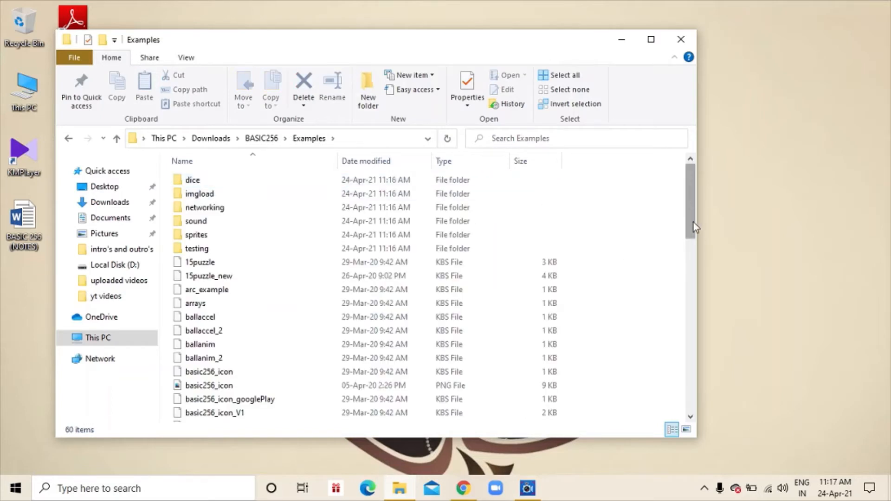
scroll(down, 3)
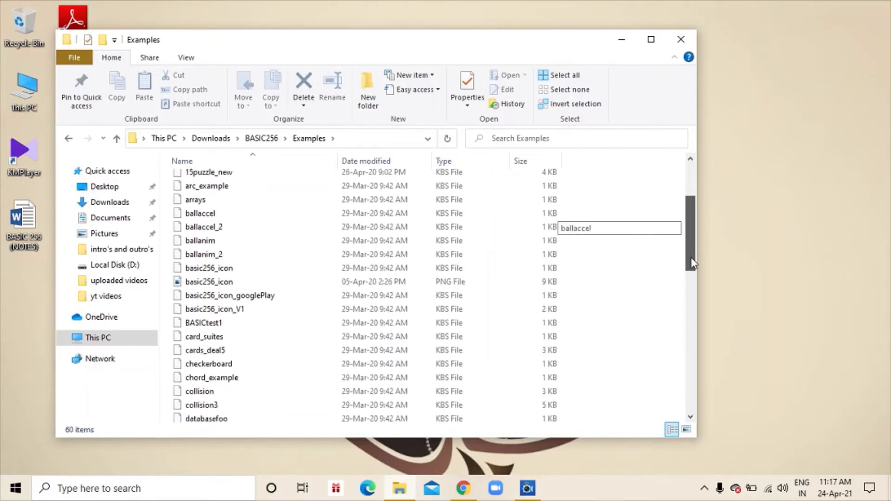
scroll(down, 3)
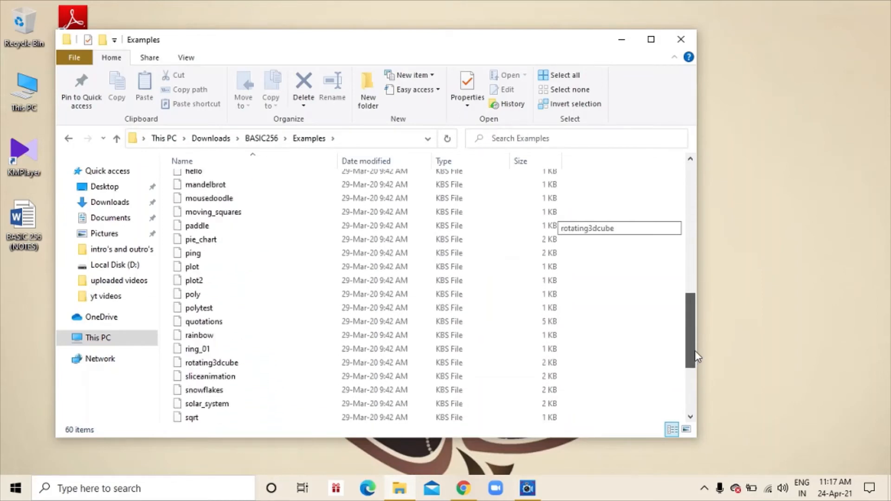
scroll(up, 3)
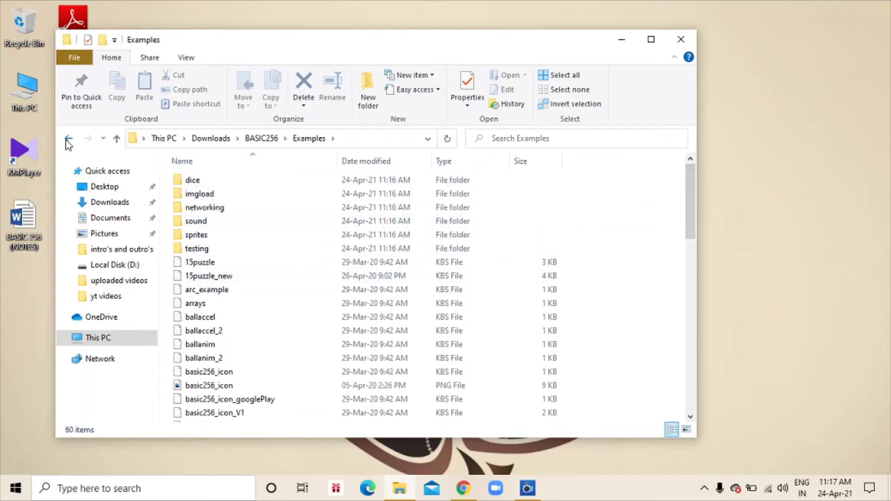
Go back to the BASIC256 folder and launch basic256.exe
click(68, 138)
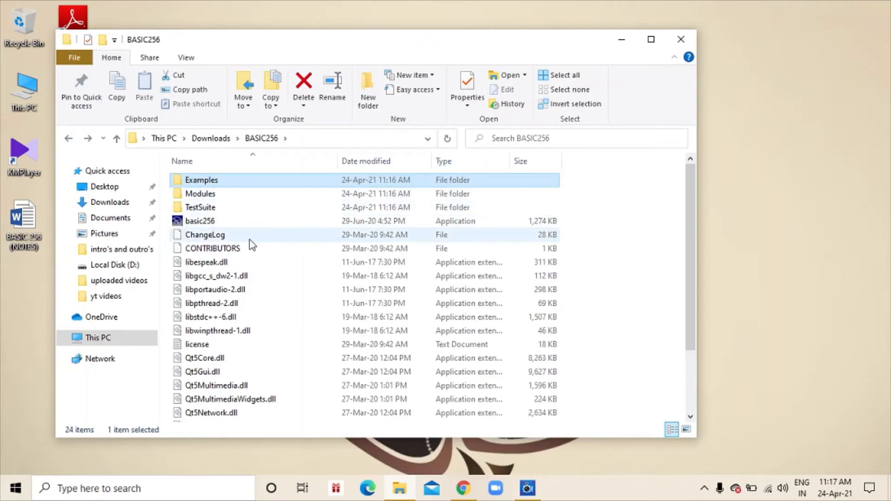
click(199, 220)
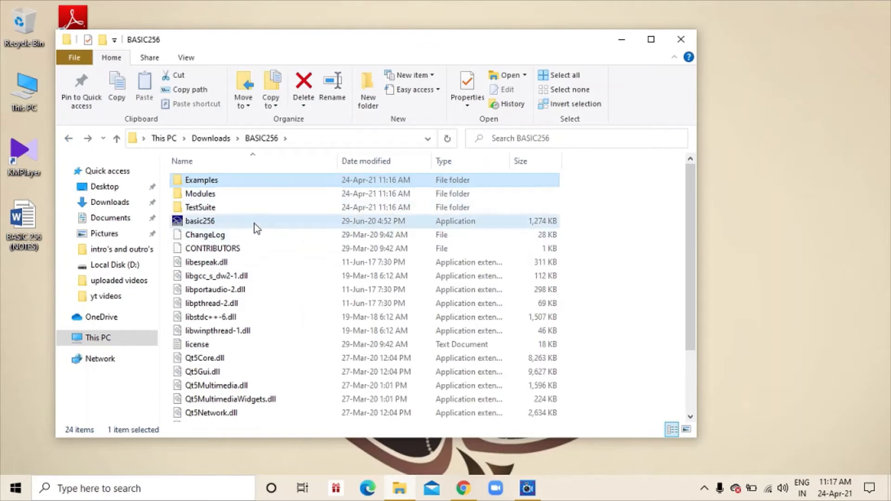
click(200, 221)
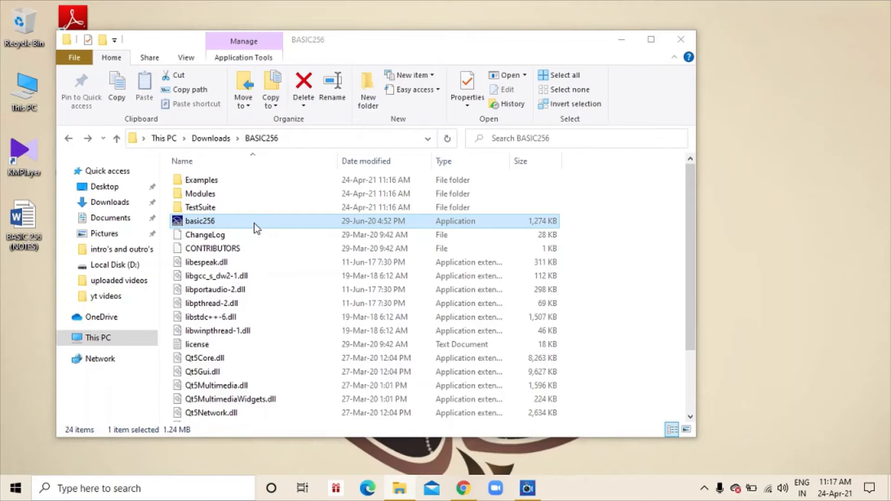
double_click(199, 221)
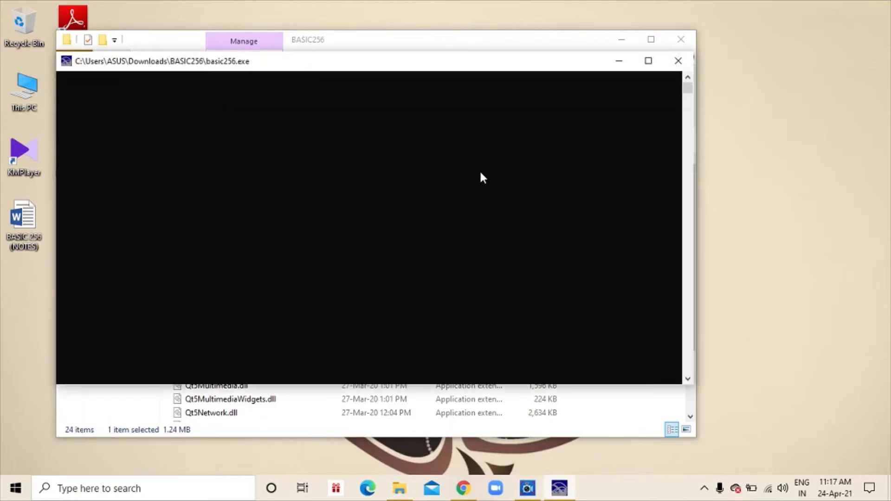
mouse_move(496, 219)
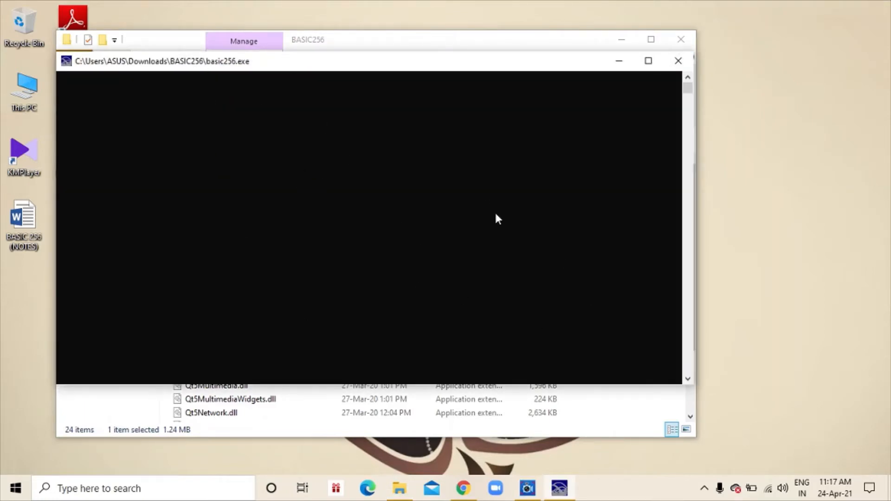
mouse_move(645, 254)
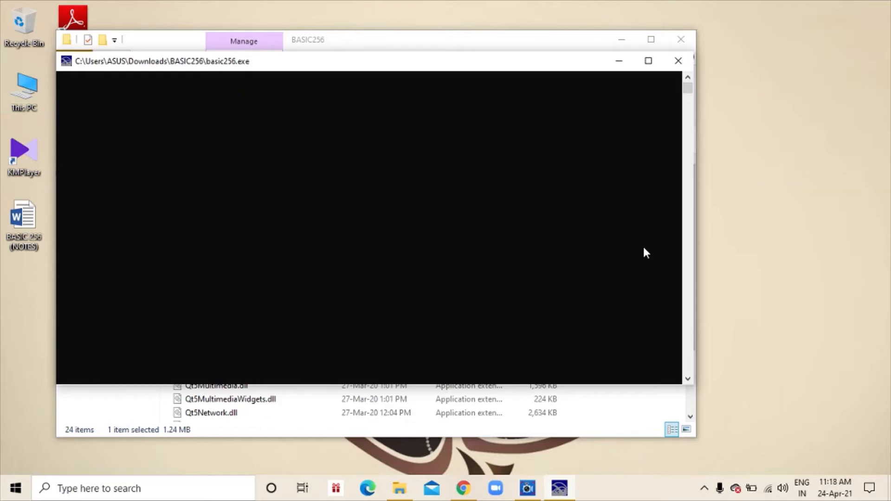
mouse_move(620, 40)
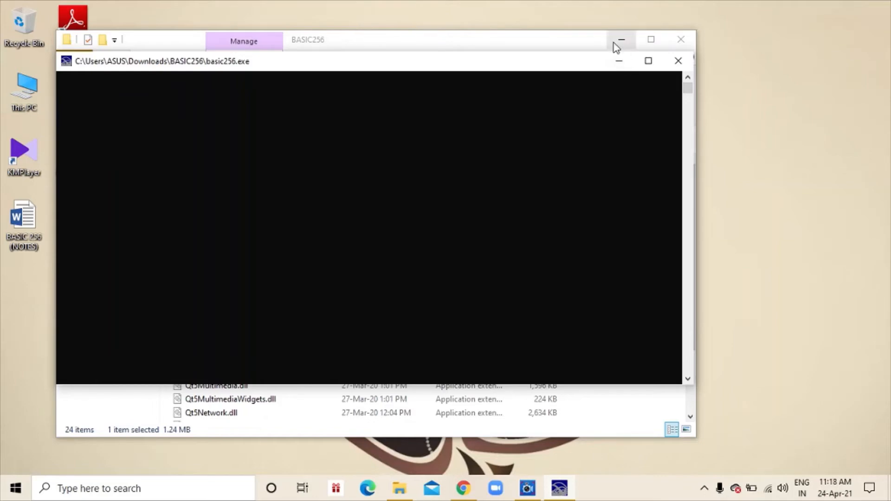
Minimize File Explorer so BASIC-256 opens to an empty Untitled 1 program
click(620, 39)
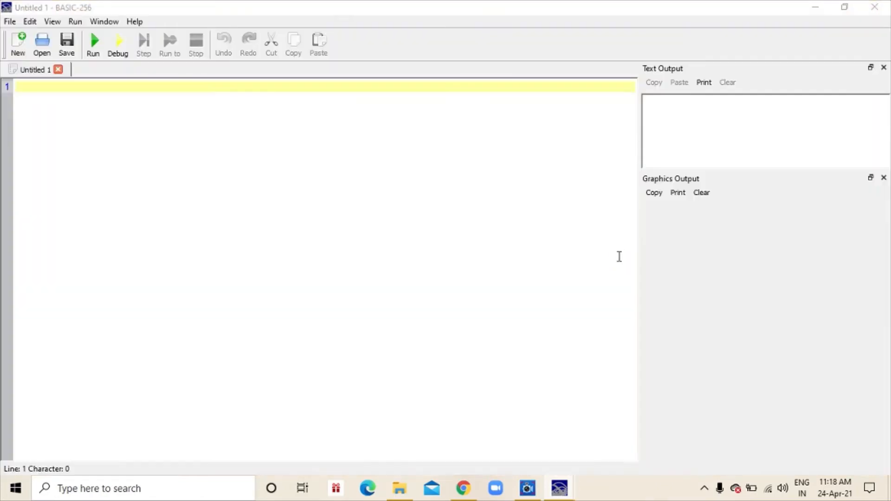
mouse_move(514, 172)
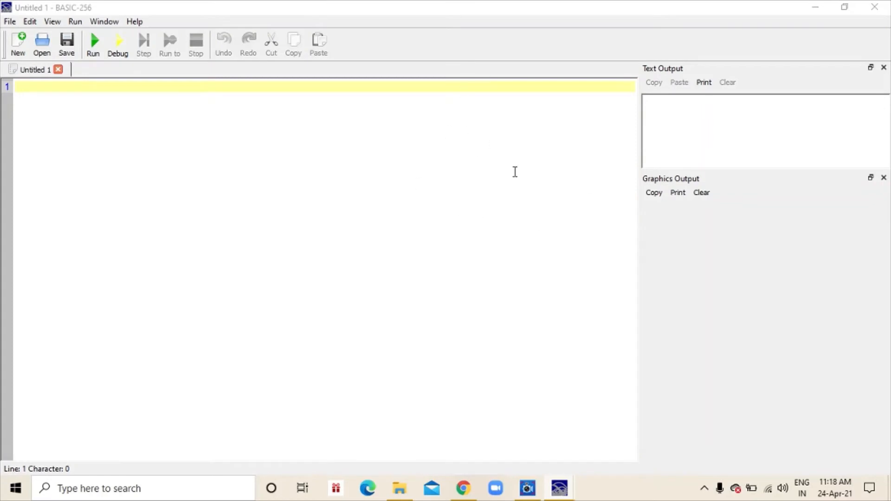
mouse_move(422, 172)
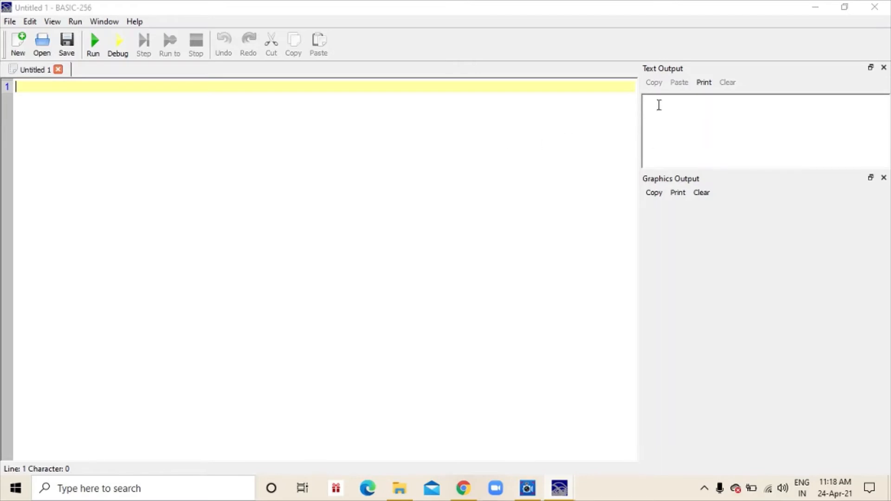
mouse_move(700, 103)
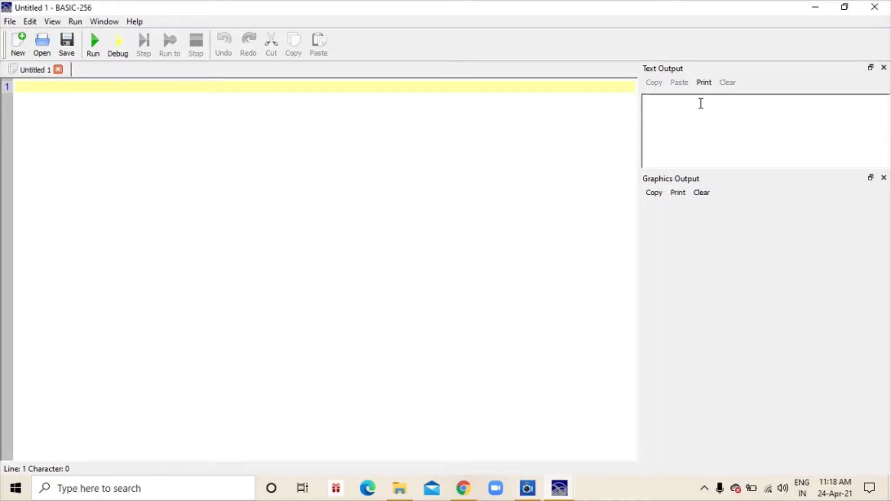
mouse_move(643, 103)
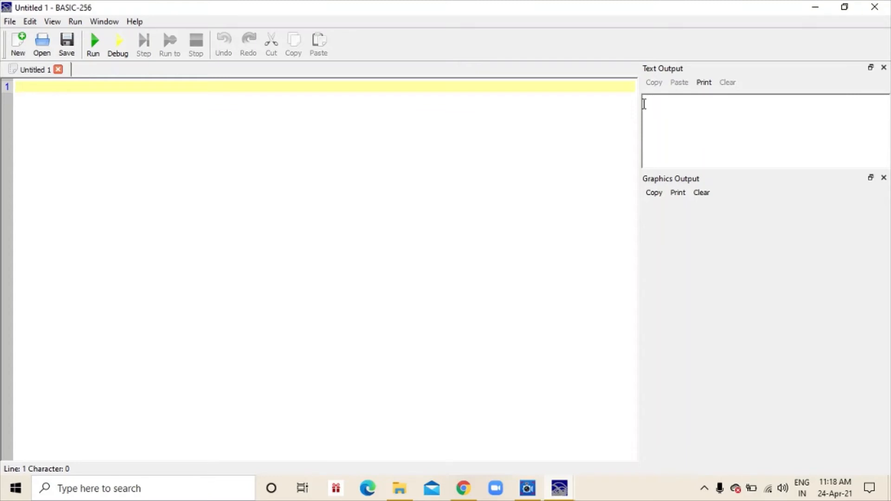
mouse_move(803, 95)
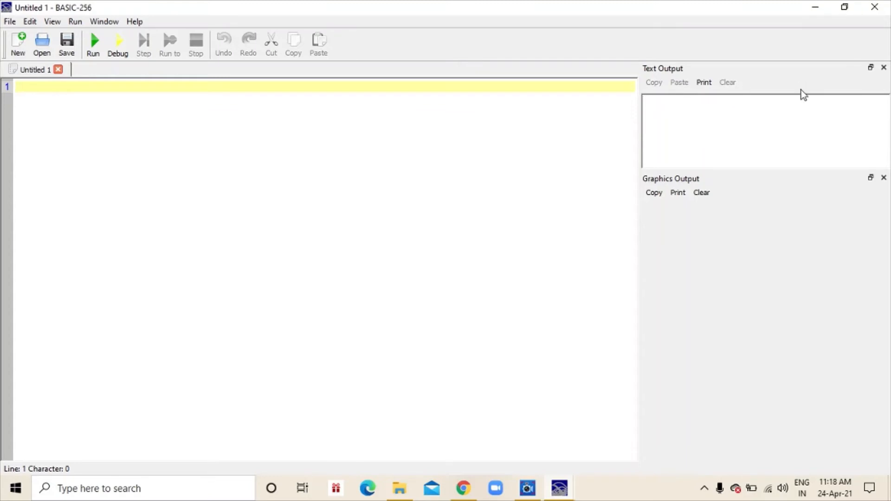
mouse_move(744, 285)
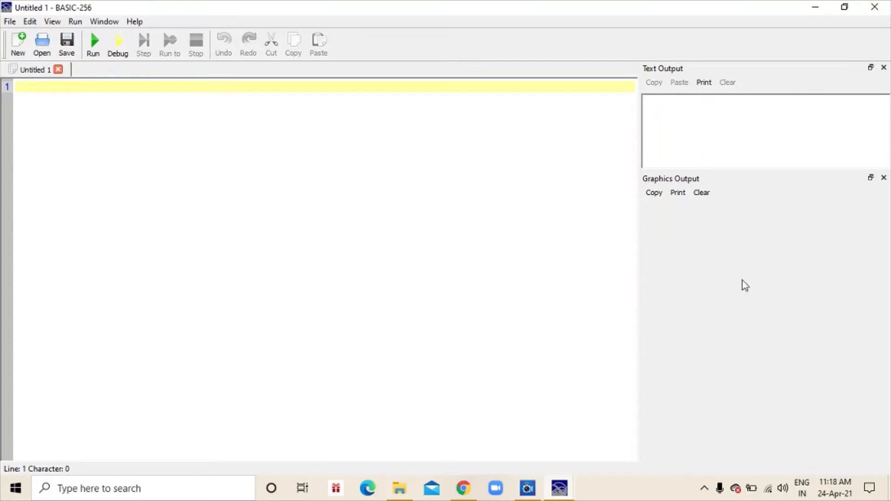
mouse_move(725, 368)
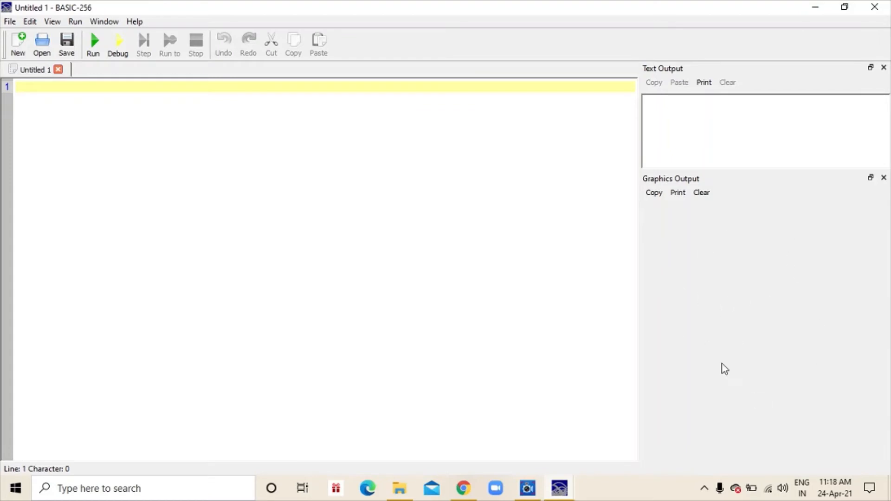
mouse_move(778, 331)
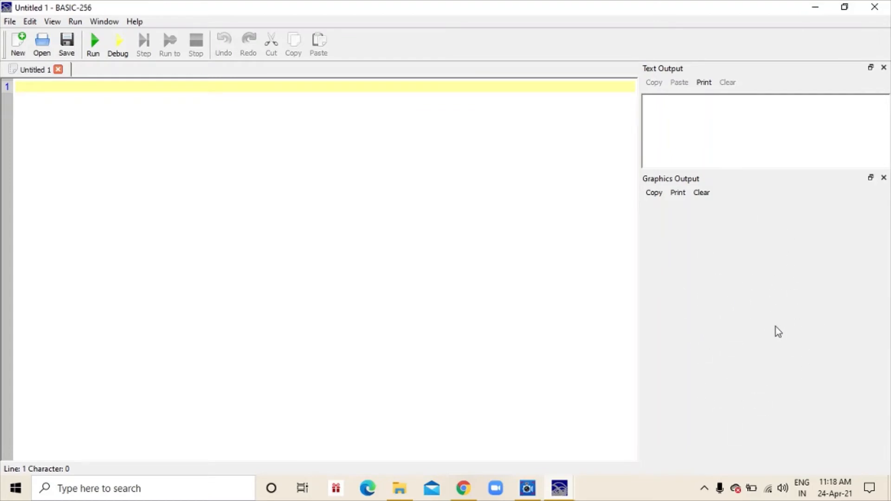
mouse_move(694, 348)
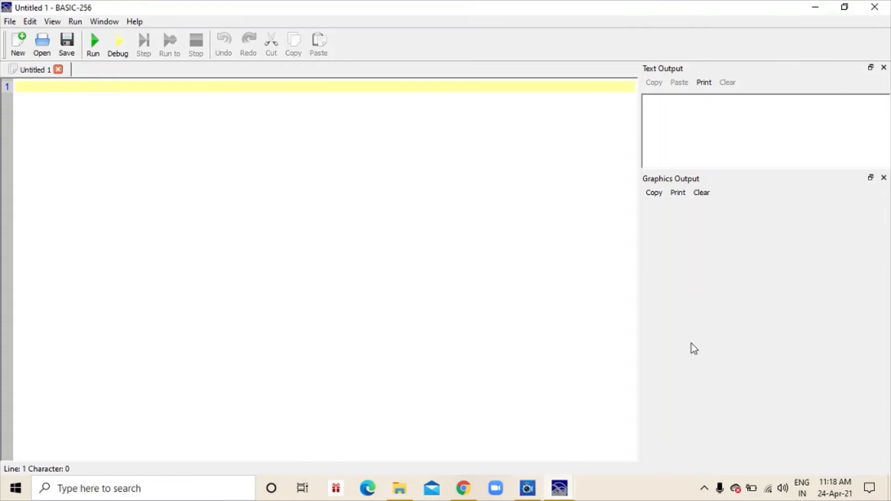
mouse_move(622, 319)
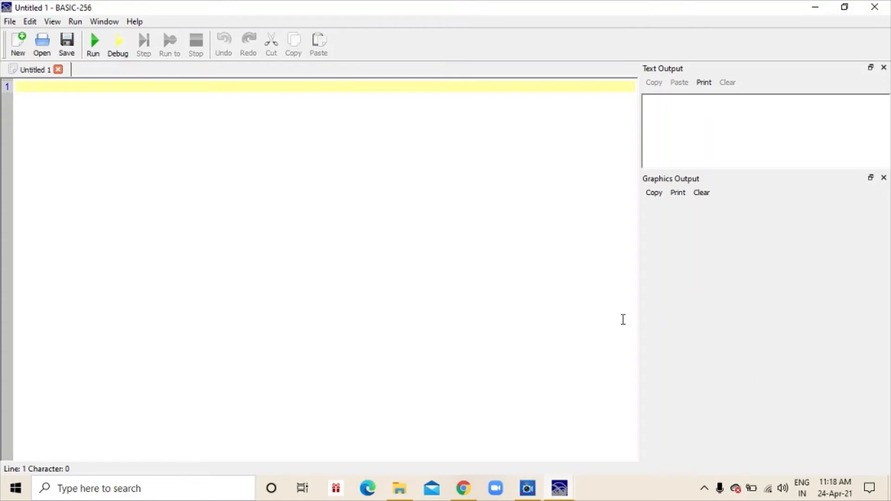
mouse_move(519, 398)
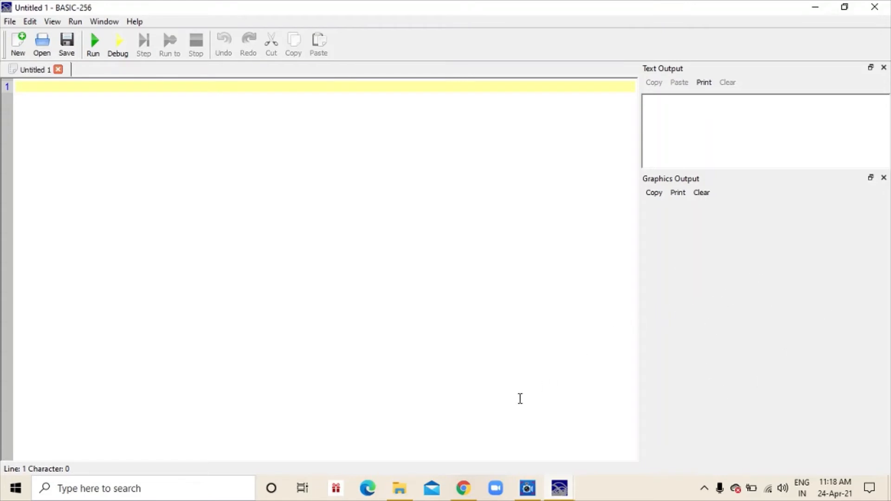
mouse_move(526, 487)
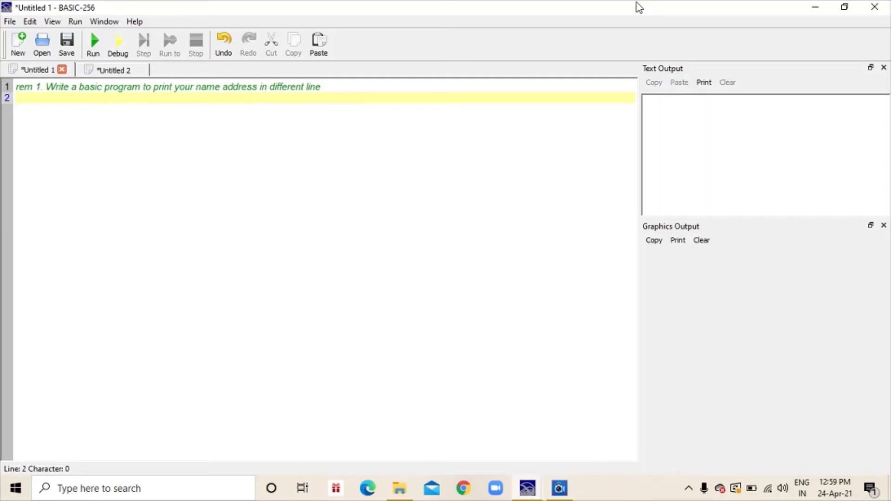
text(pr)
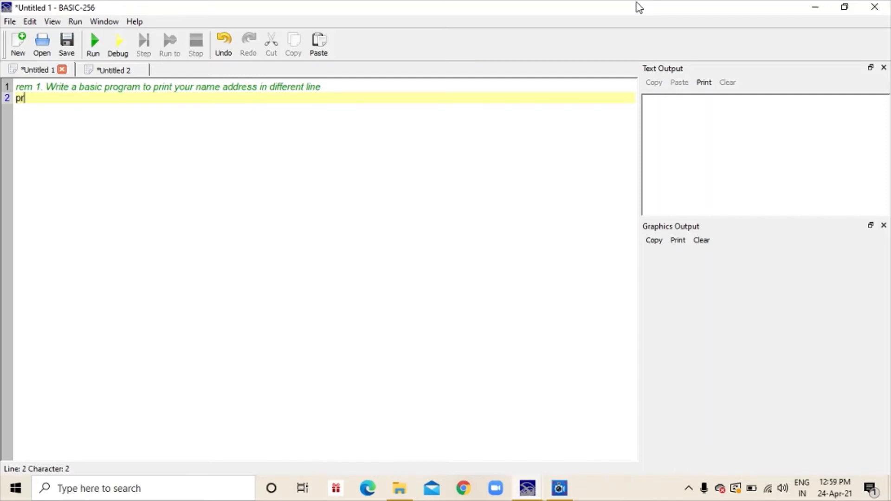
text(int)
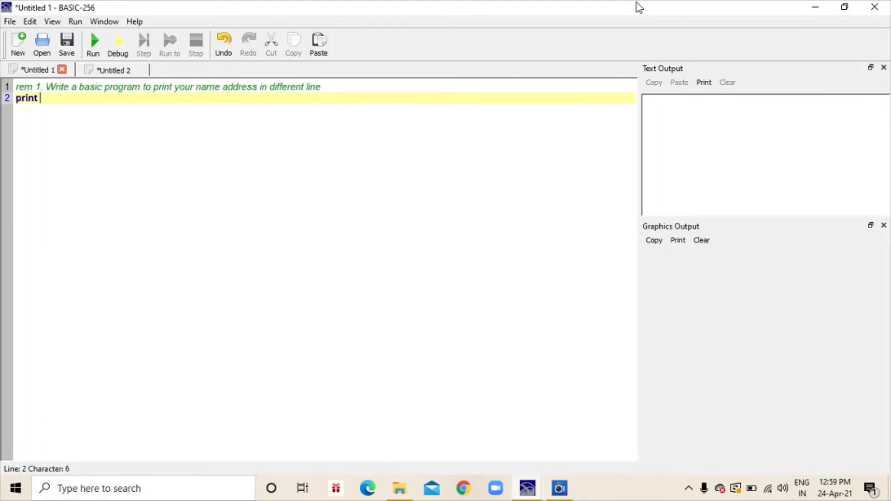
text("pr)
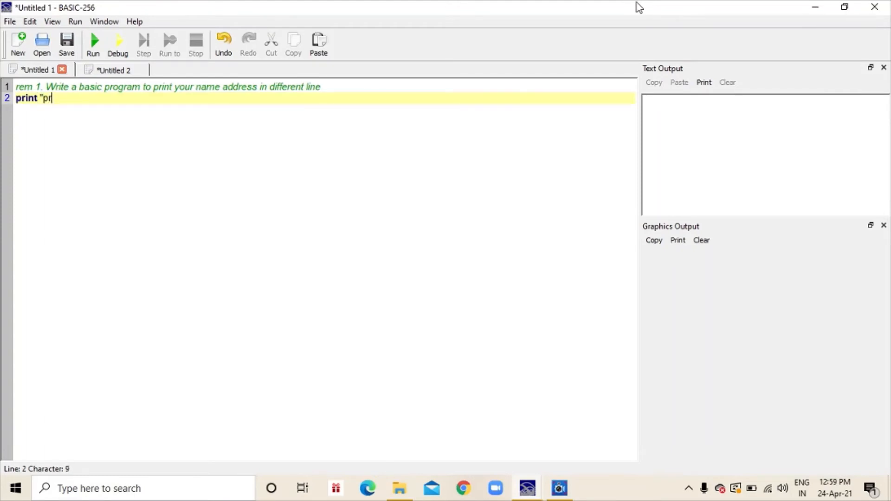
text(ayag)
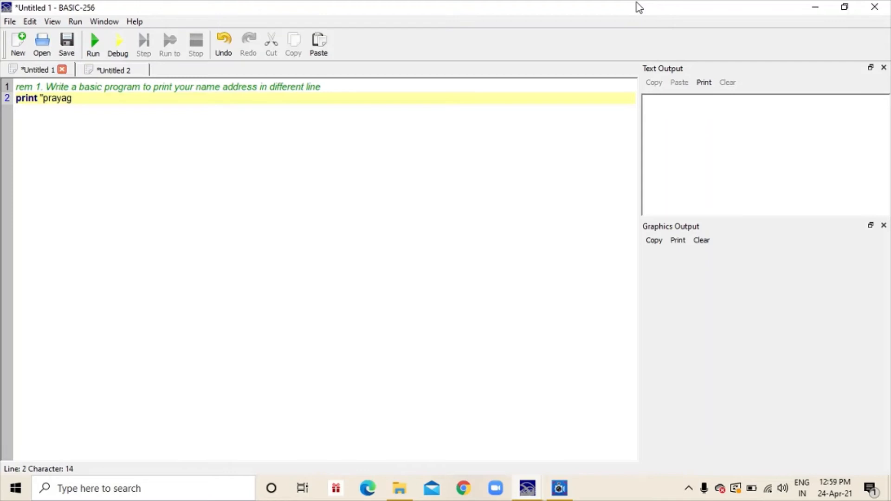
text(nair)
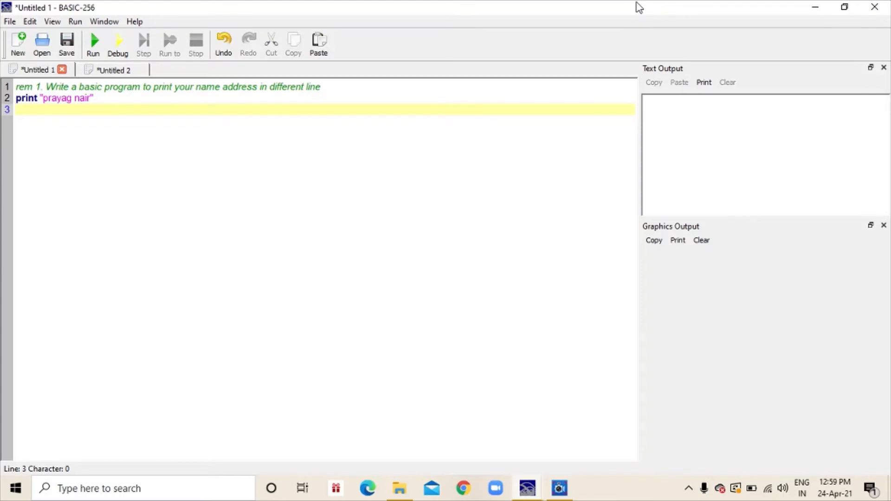
Add a print statement outputting the address "mather green hills" on line 3
text(print)
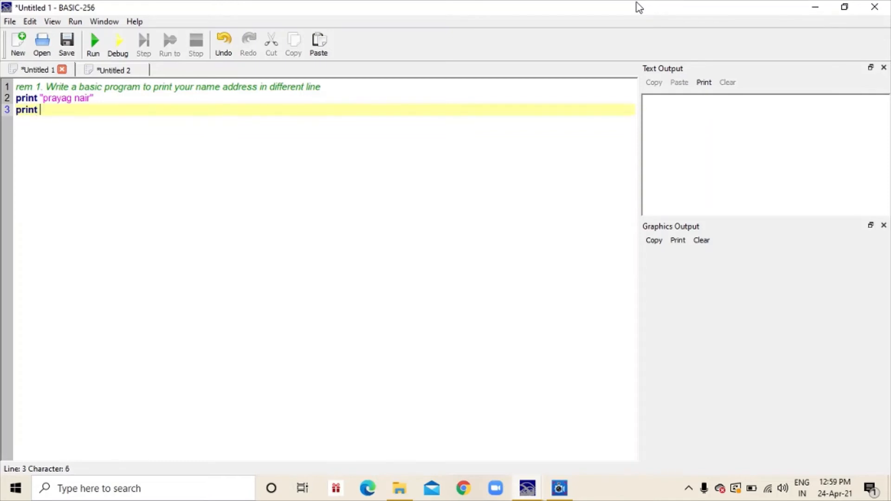
text(")
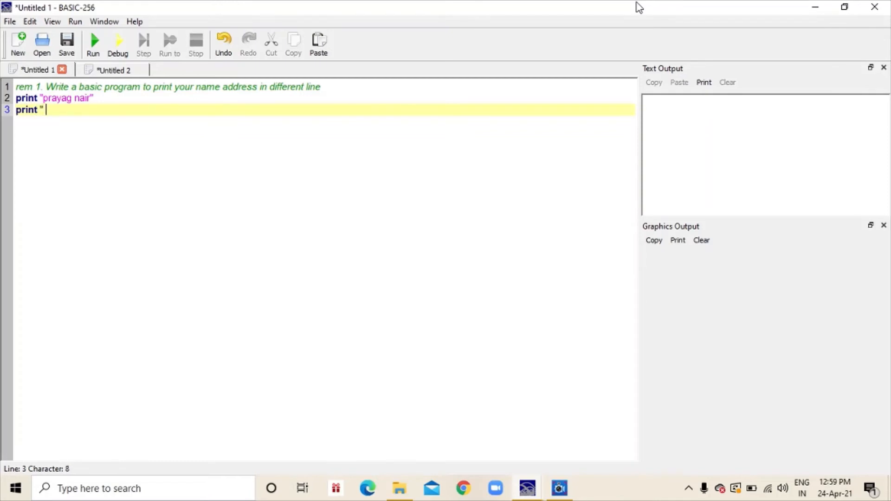
text(m)
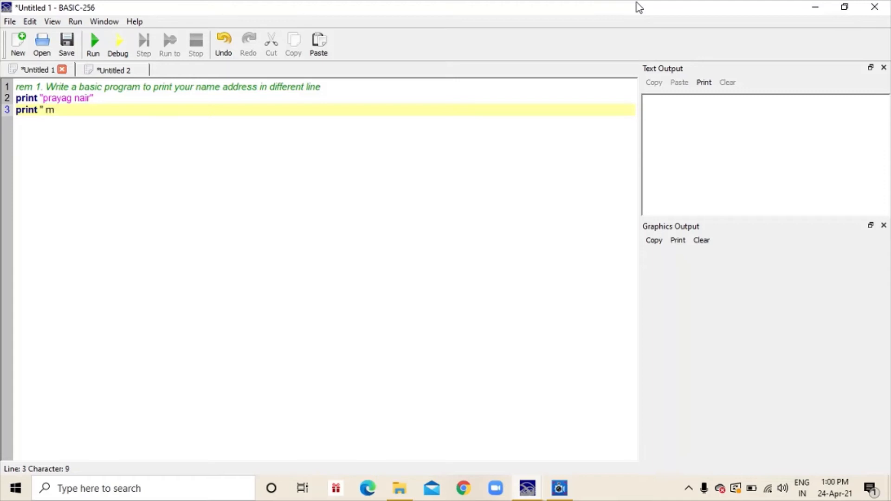
text(ather g)
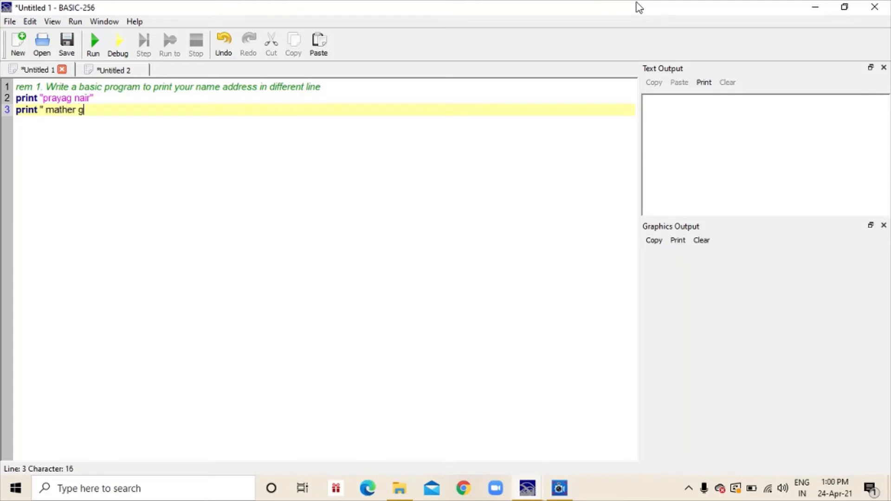
text(reen h)
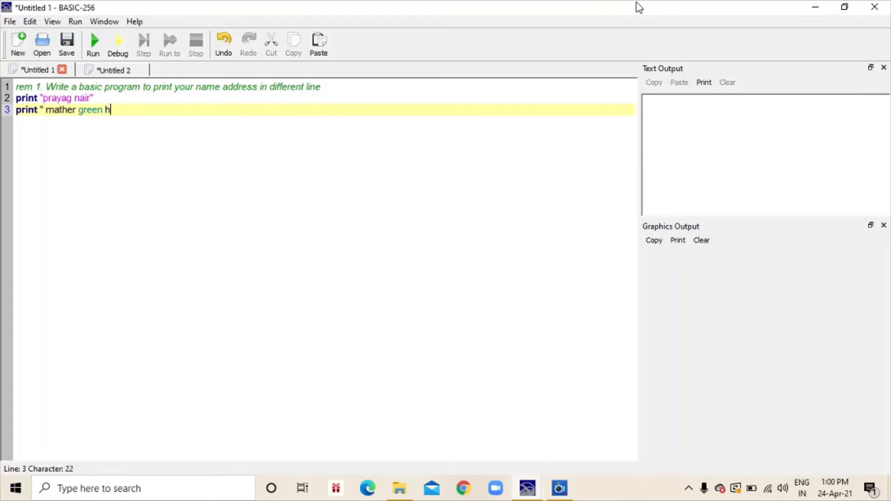
text(ills")
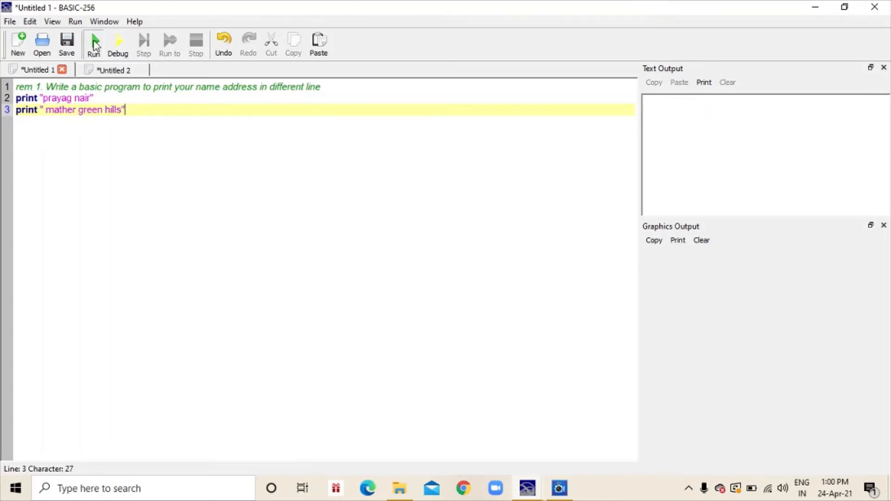
Run the name-and-address program, check its two output lines, then clear the text output
click(93, 45)
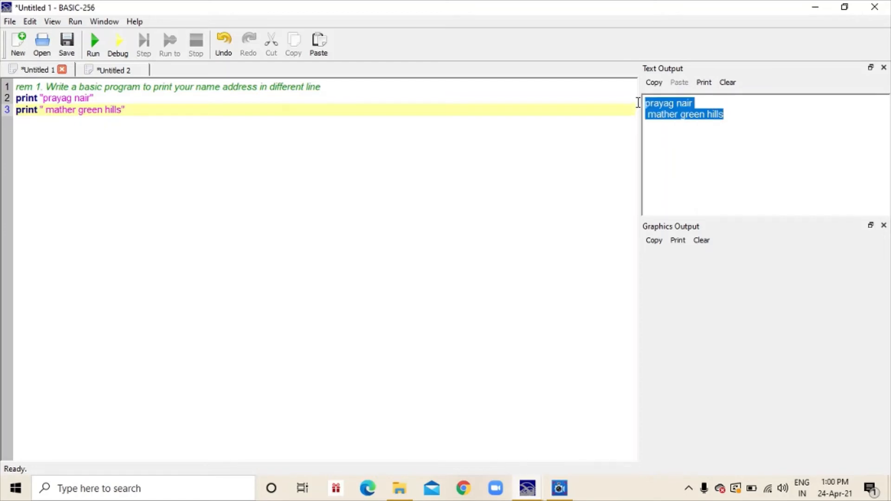
mouse_move(663, 73)
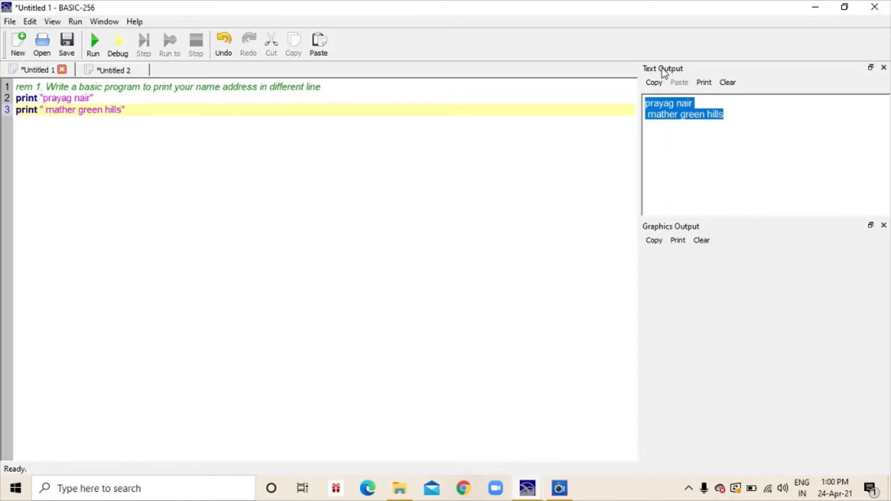
mouse_move(728, 83)
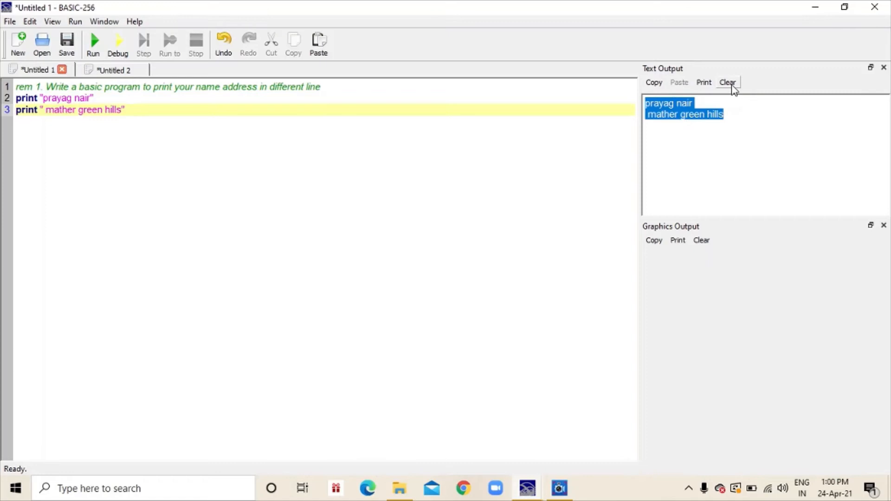
click(113, 69)
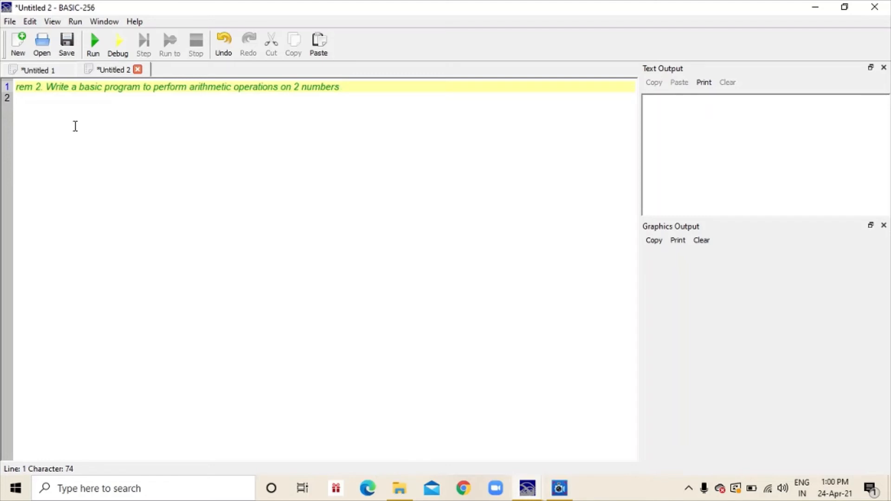
mouse_move(129, 124)
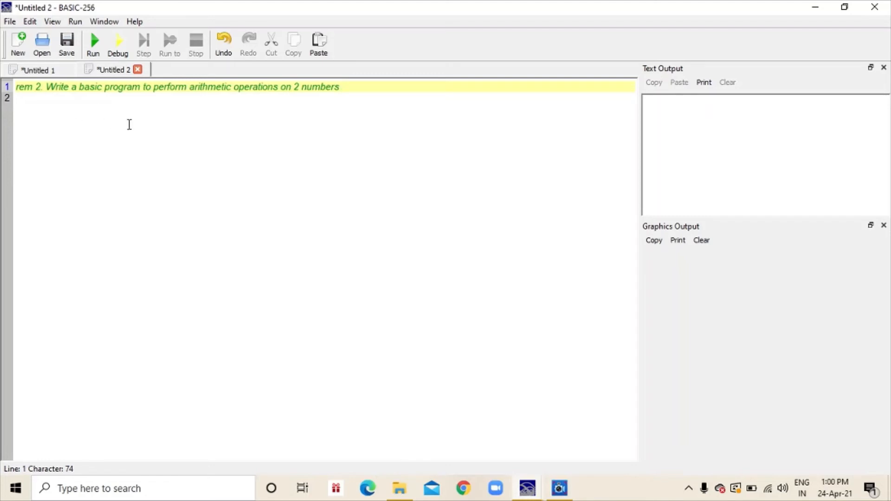
Write print "first number" and input f on lines 2–3 of the arithmetic program
key(Return)
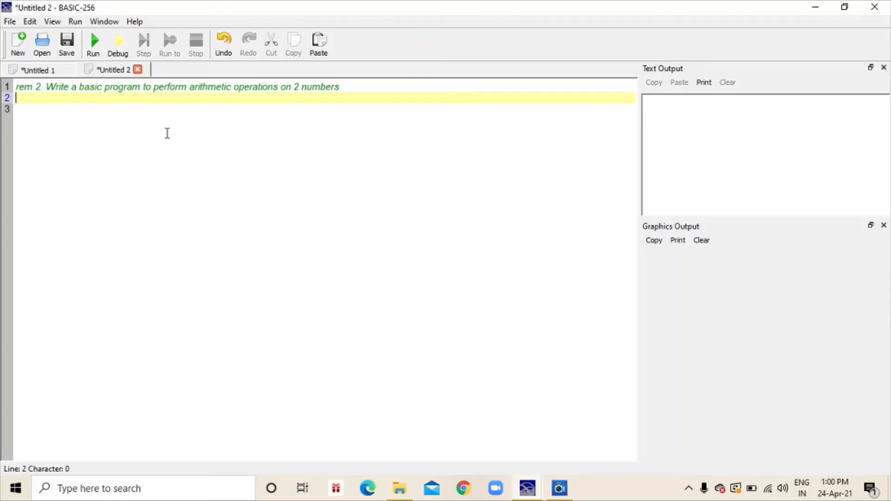
text(pri)
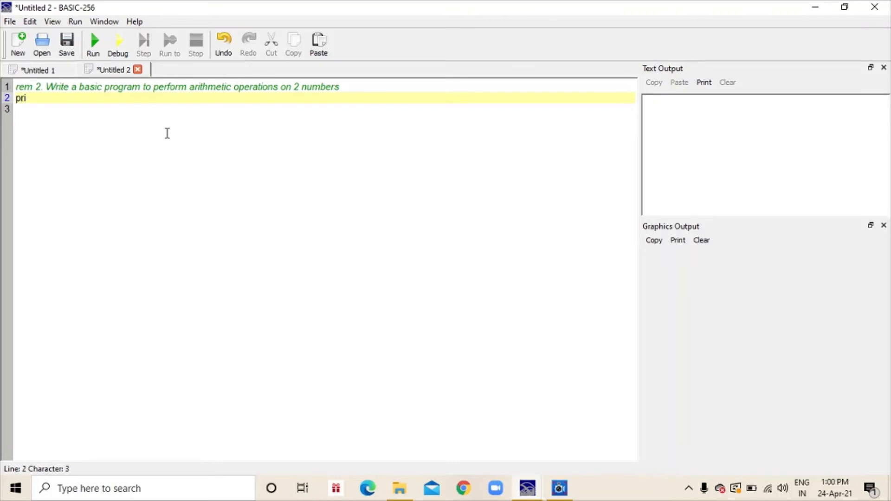
text(nt ")
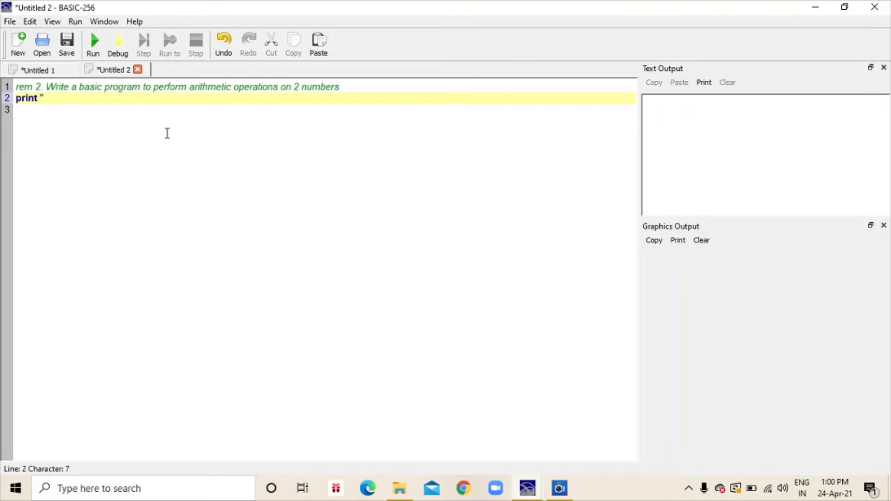
text(first)
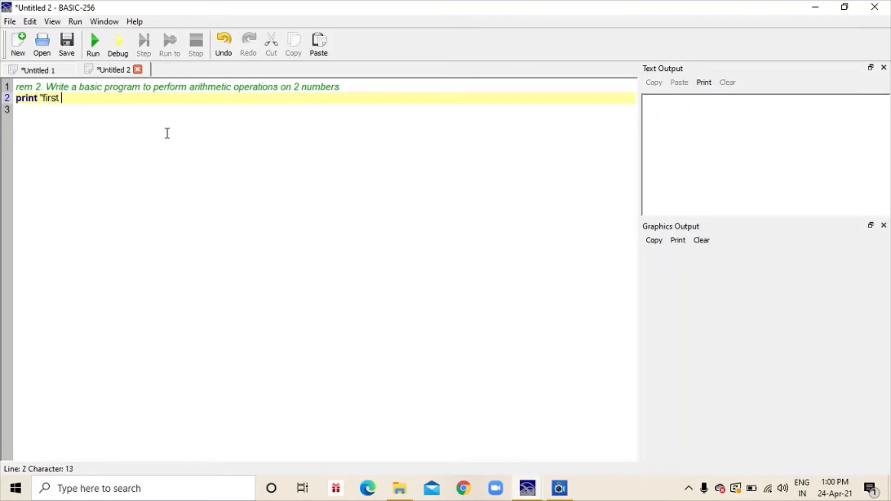
text(number)
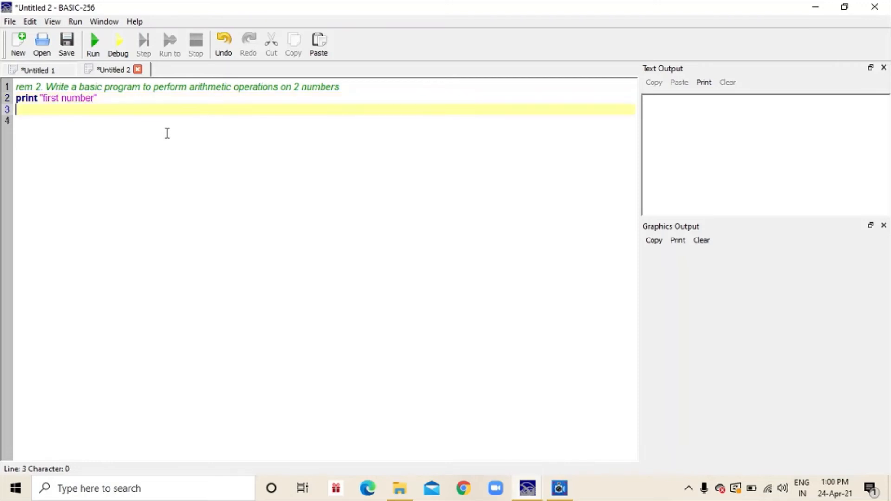
text(input f)
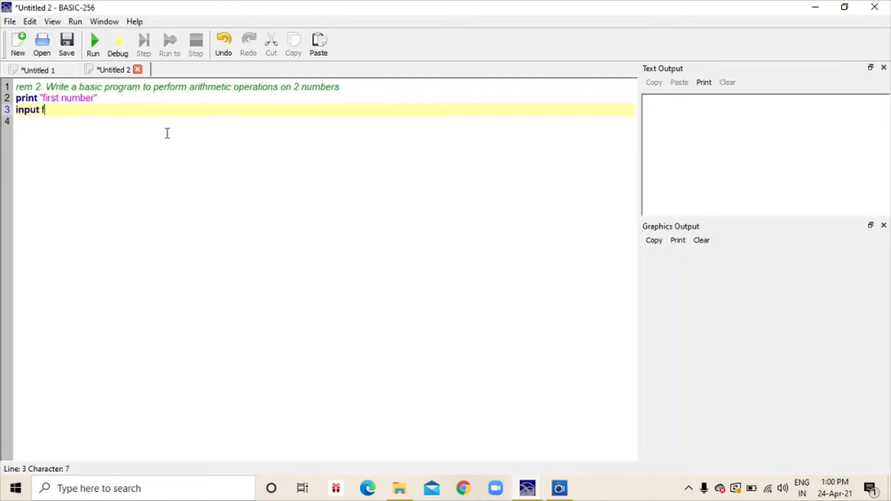
key(Return)
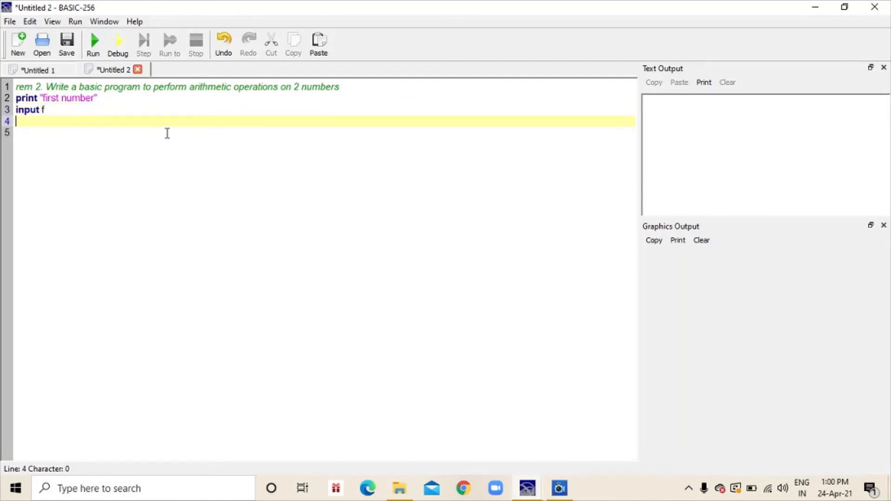
mouse_move(147, 127)
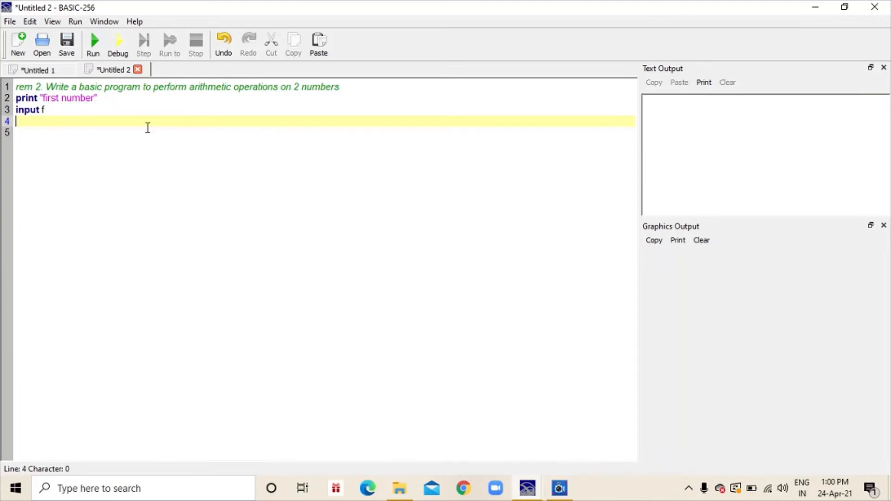
mouse_move(45, 98)
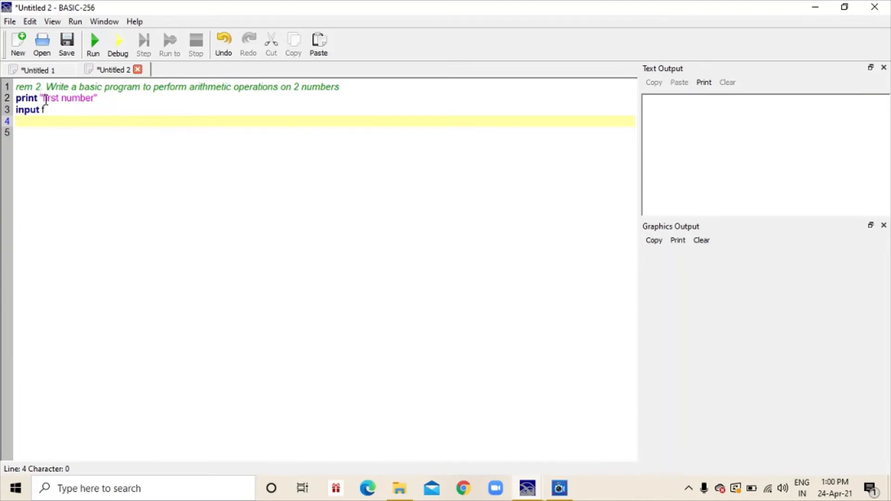
mouse_move(55, 130)
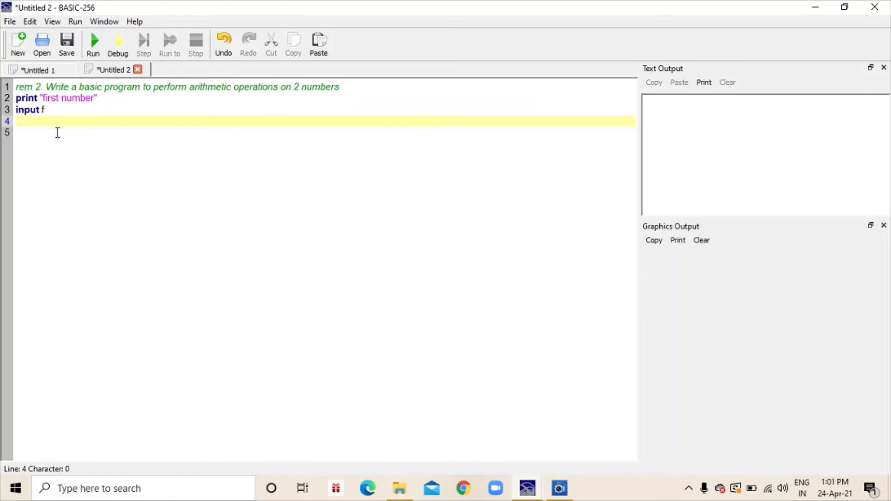
Write print "second number" on line 4 and input s on line 5
text(p)
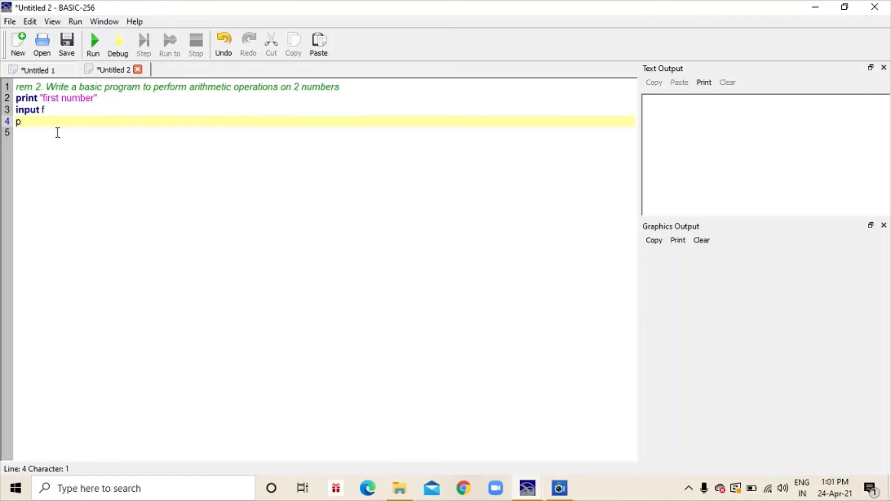
text(rint)
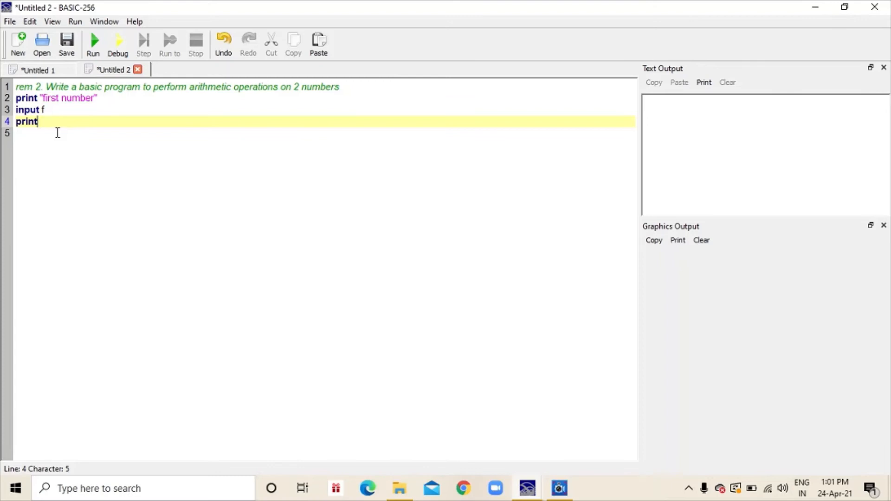
text("se)
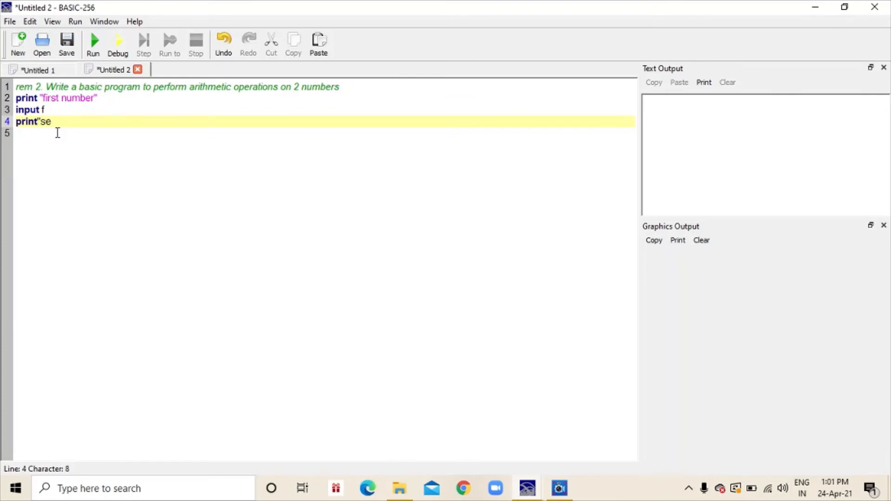
text(cond n)
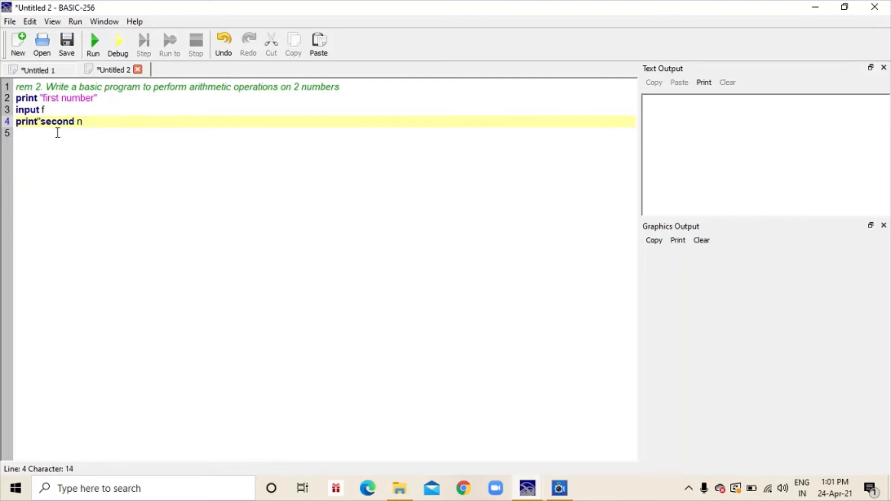
text(umber)
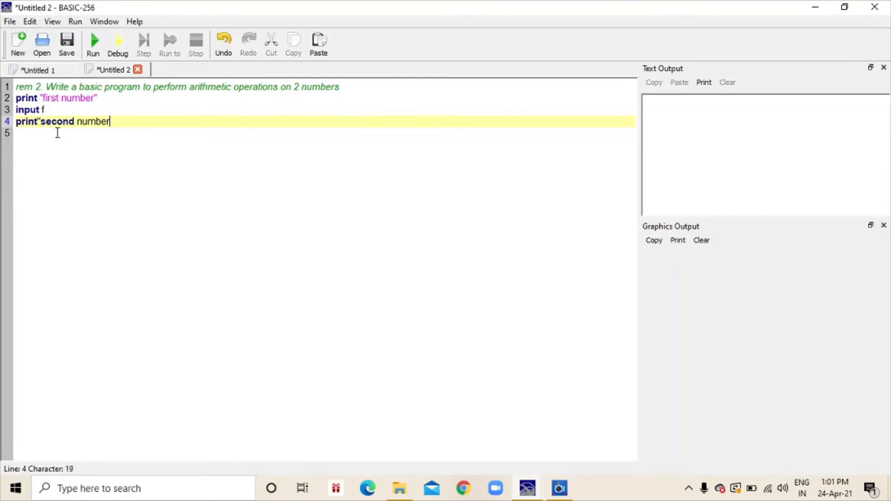
key(enter)
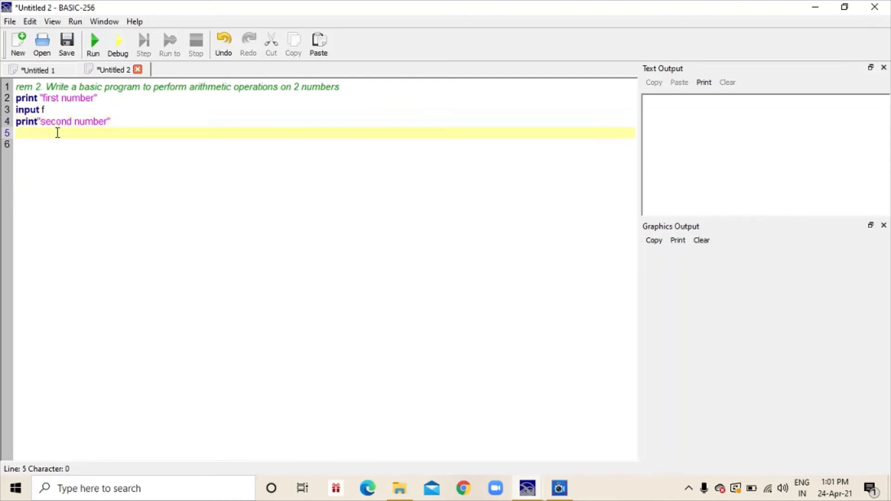
text(iput)
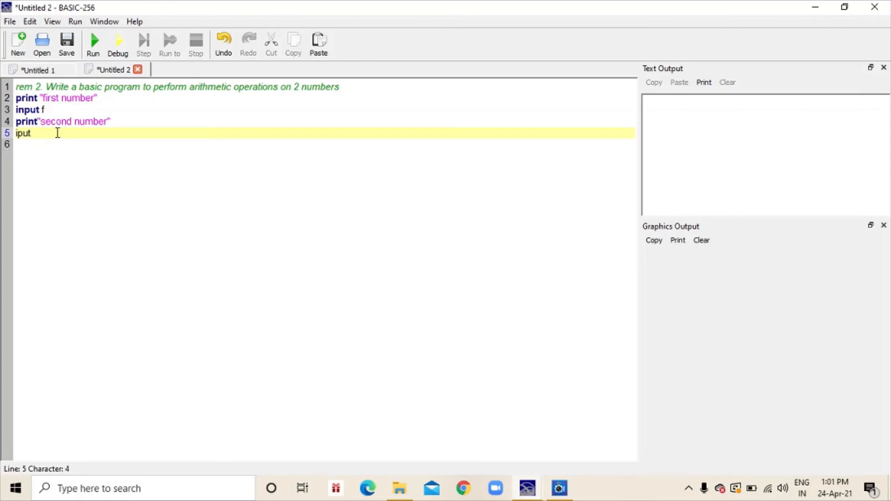
text(s)
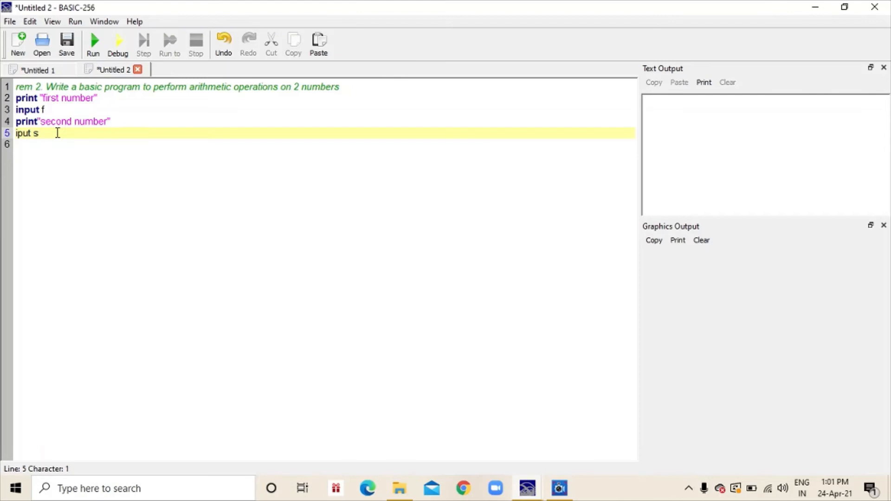
text(n)
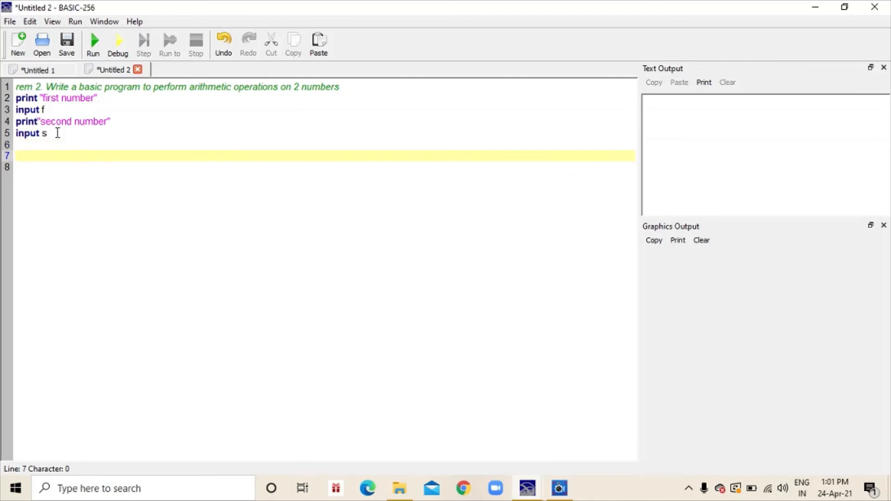
Write print "sum = ", f+s on line 7
text(p)
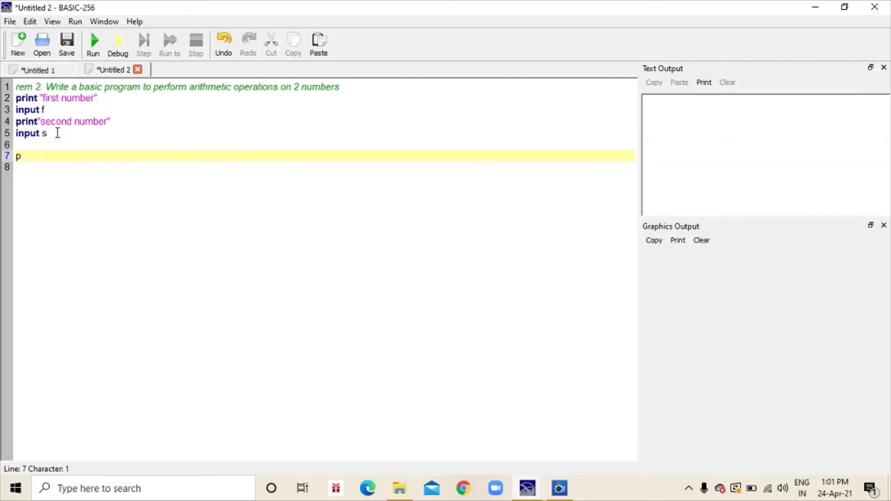
text(rint)
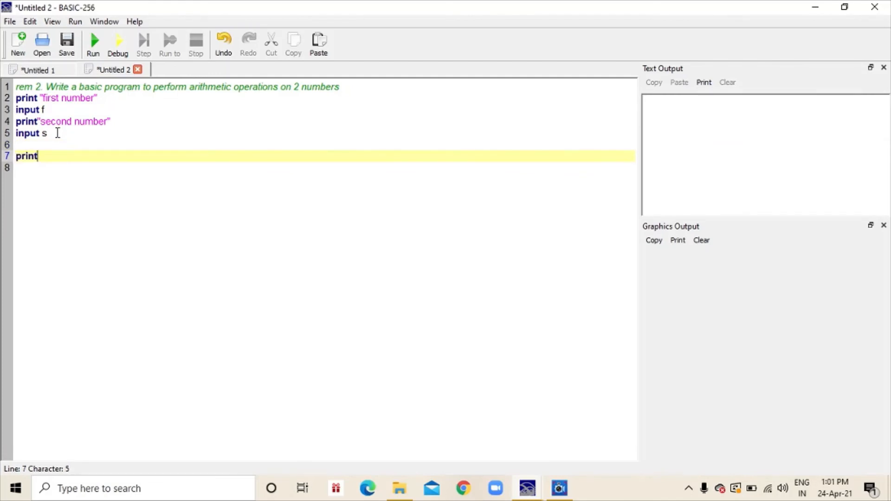
text(")
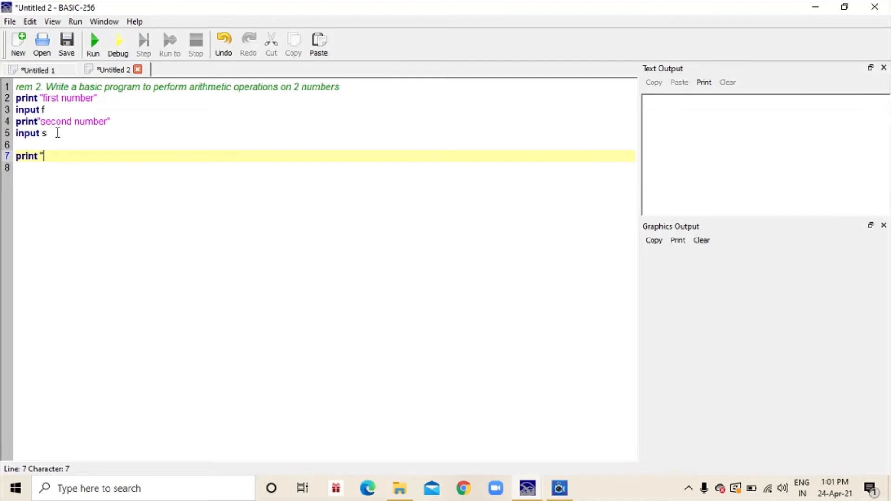
text(sum)
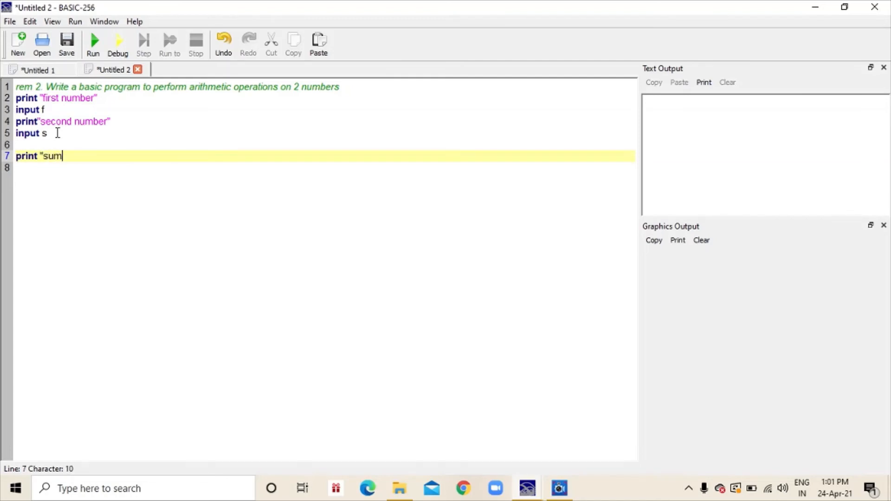
text(= ",)
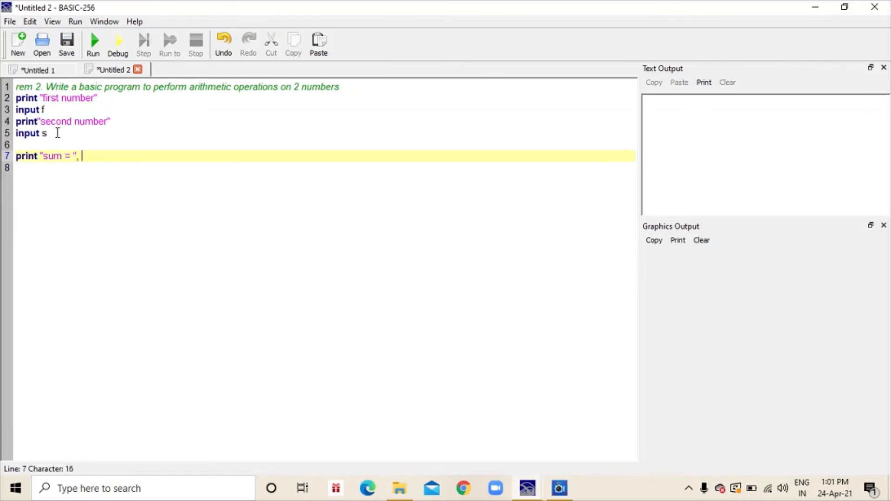
text(f)
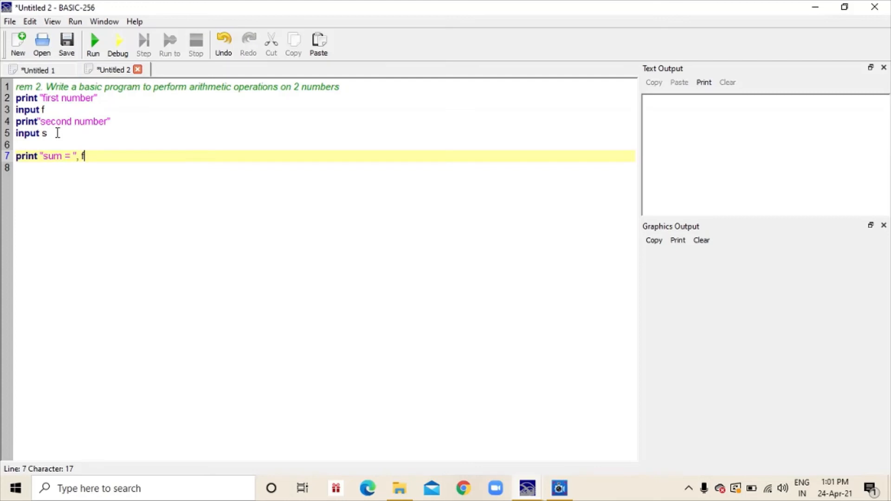
text(+s)
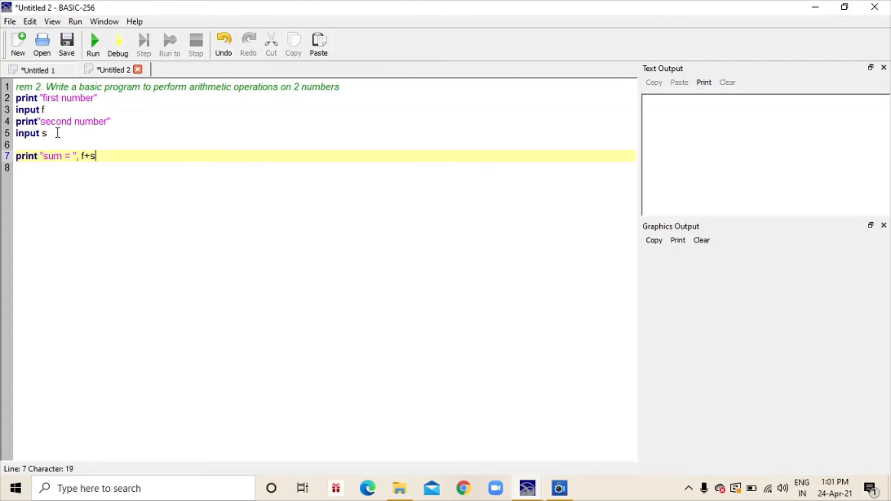
key(Return)
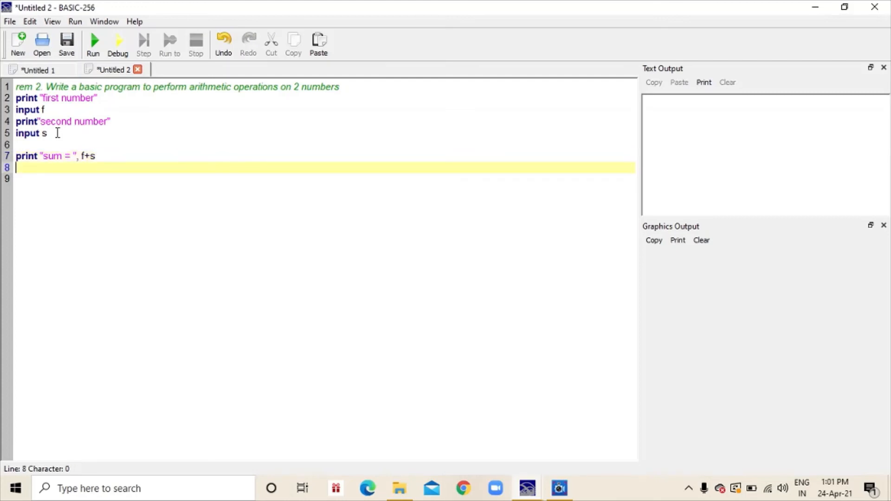
Write print "product =", f*s on line 8, correcting a mistyped hyphen
text(print)
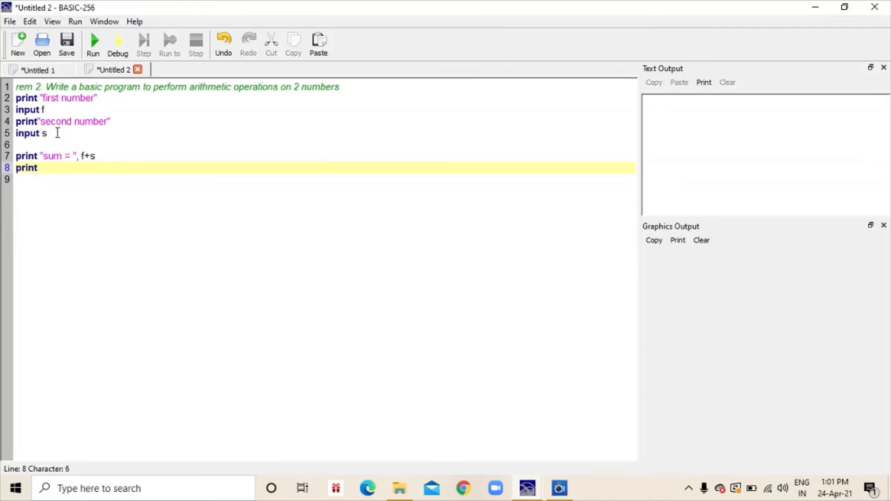
text("pr)
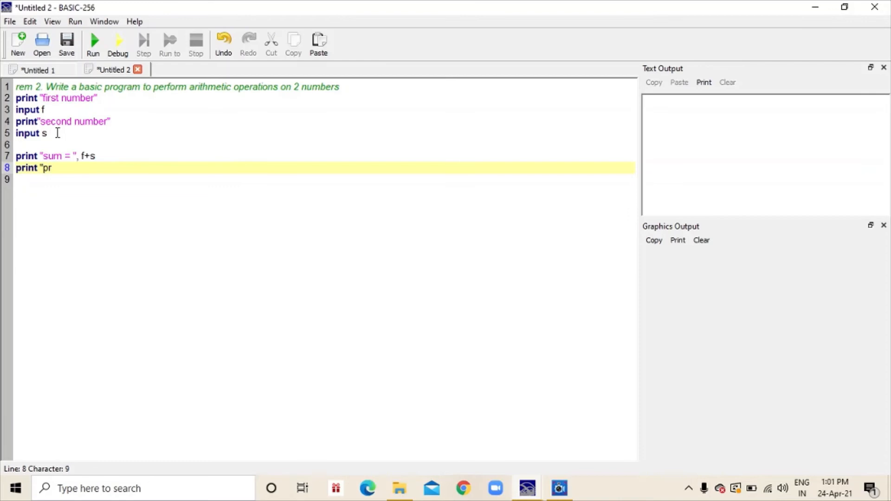
text(oduc)
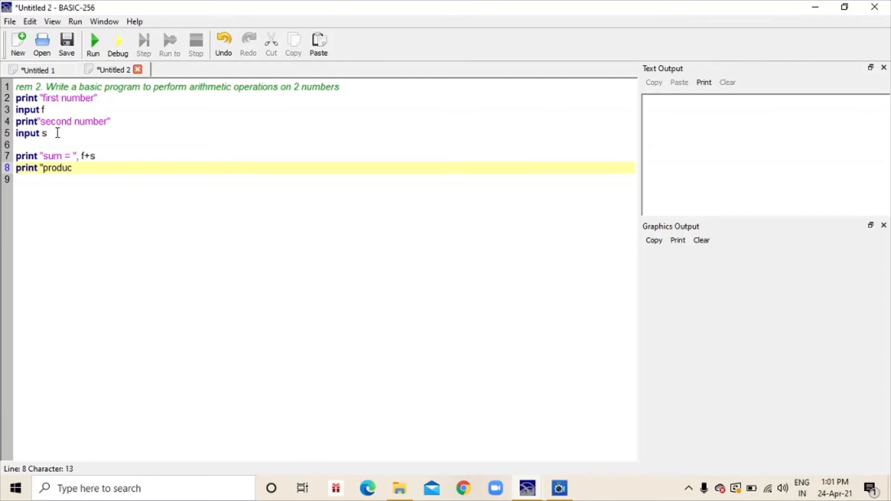
text(t -)
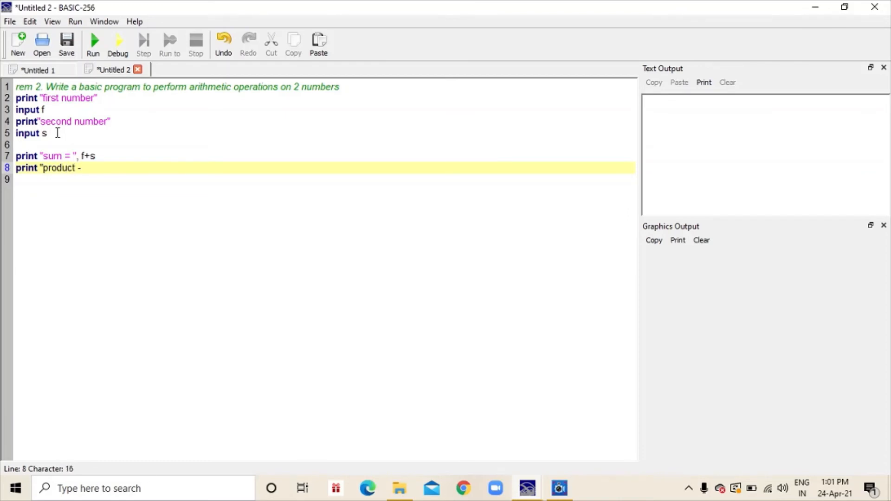
key(Backspace)
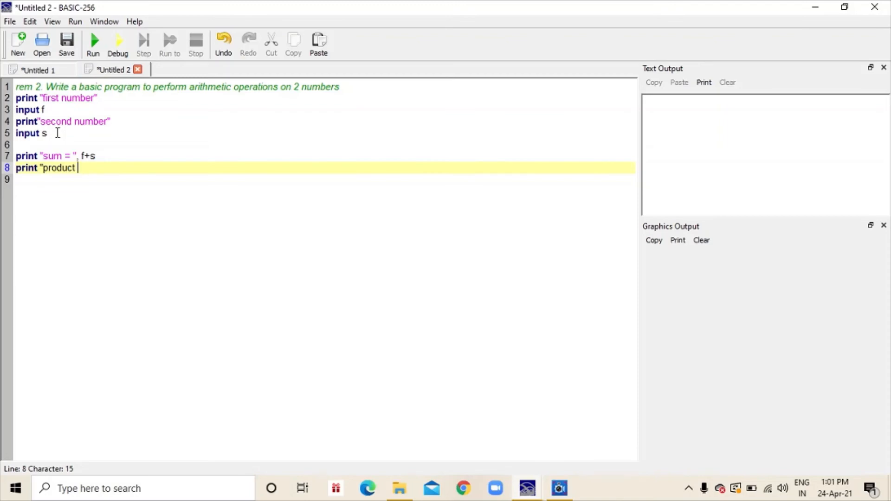
text(=)
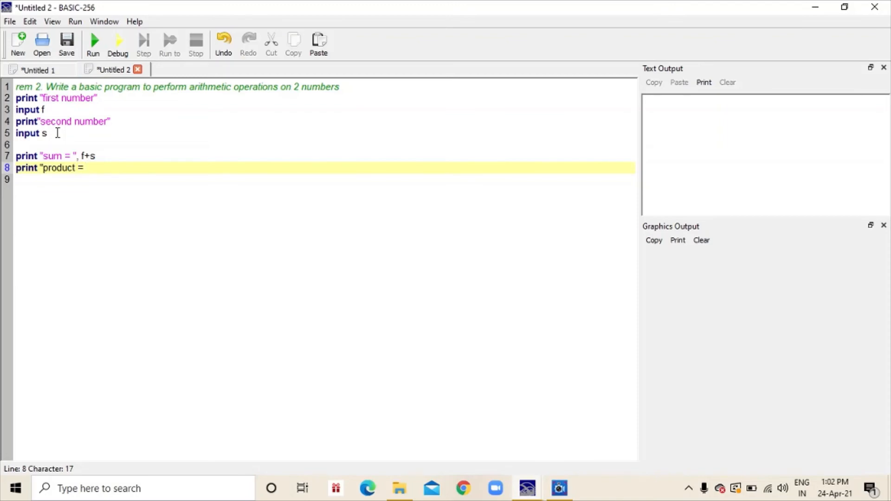
text(")
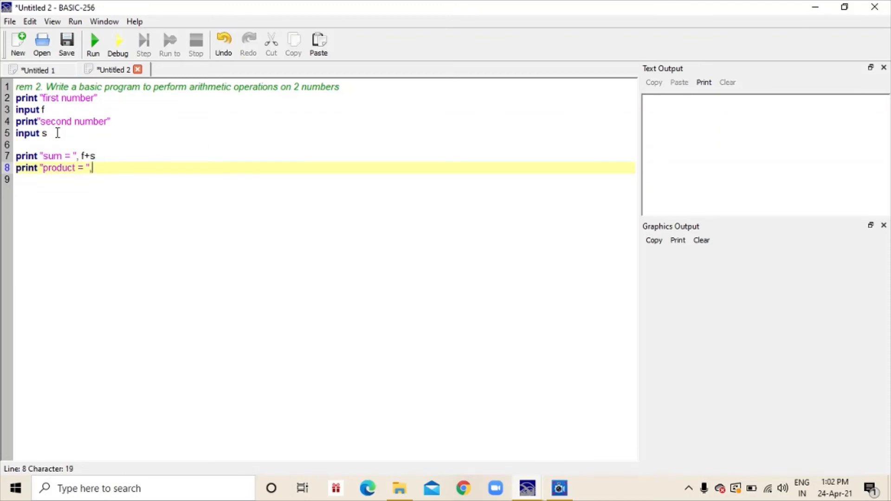
text(, f)
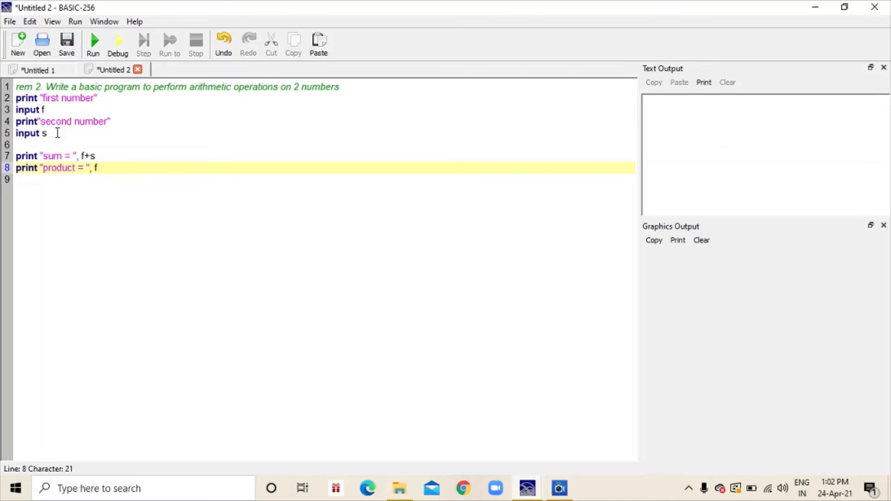
text(*)
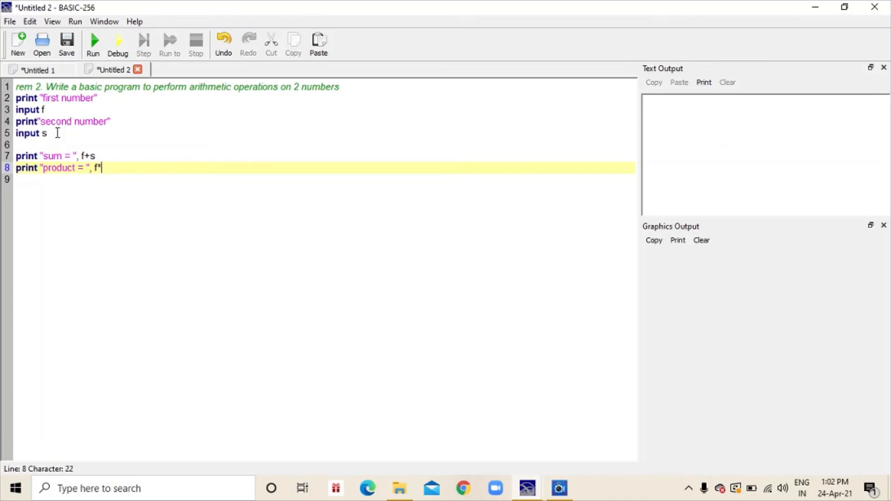
text(s)
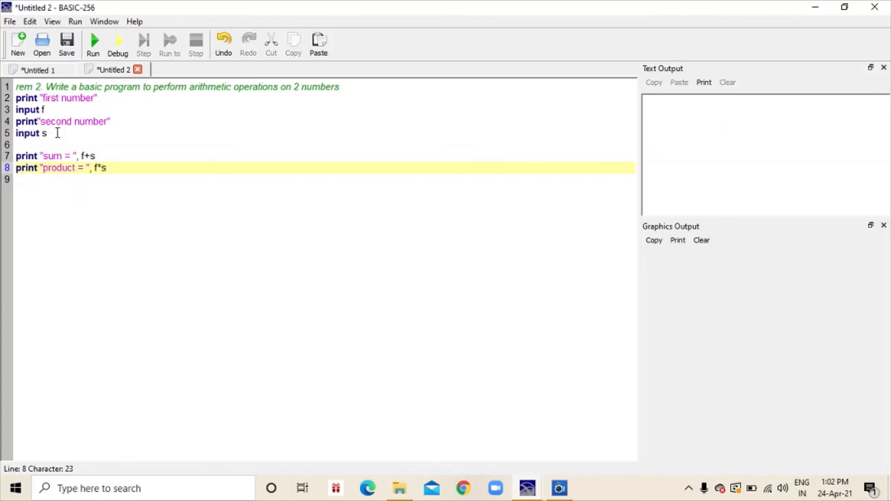
text(p)
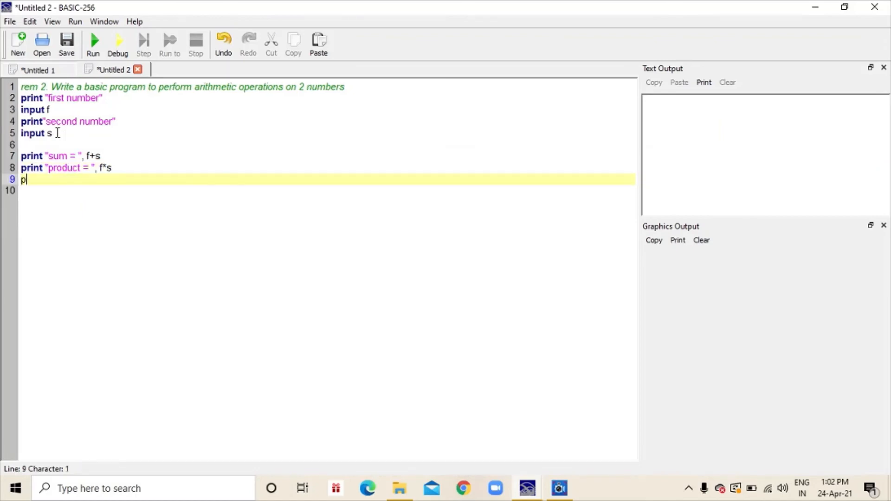
Write print "quotient =", f/s on line 9, fixing typos in the word quotient
text(rint)
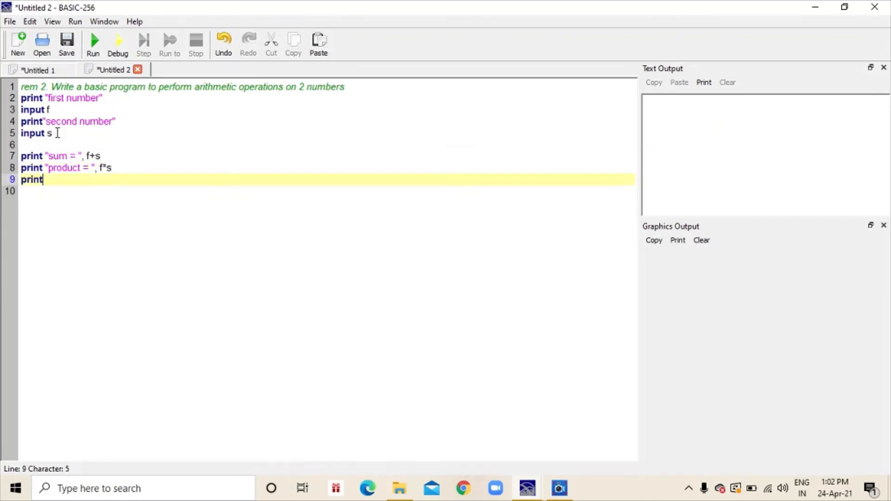
text(")
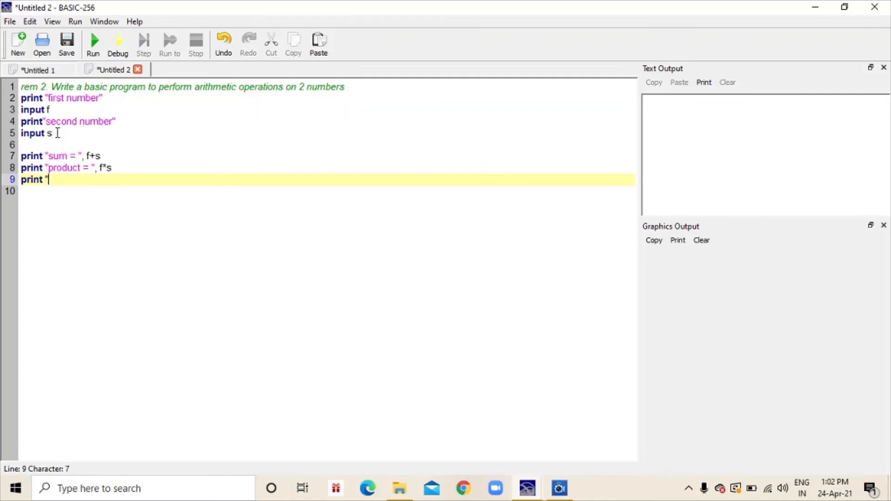
text(quit)
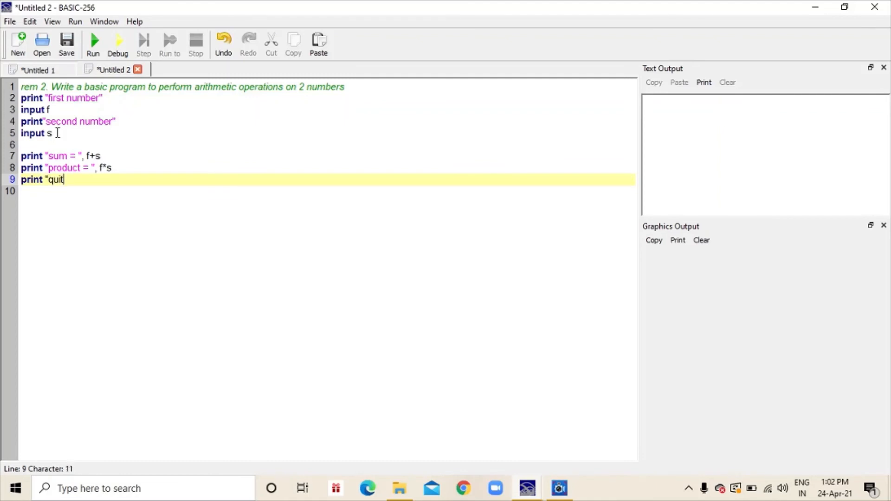
key(Backspace)
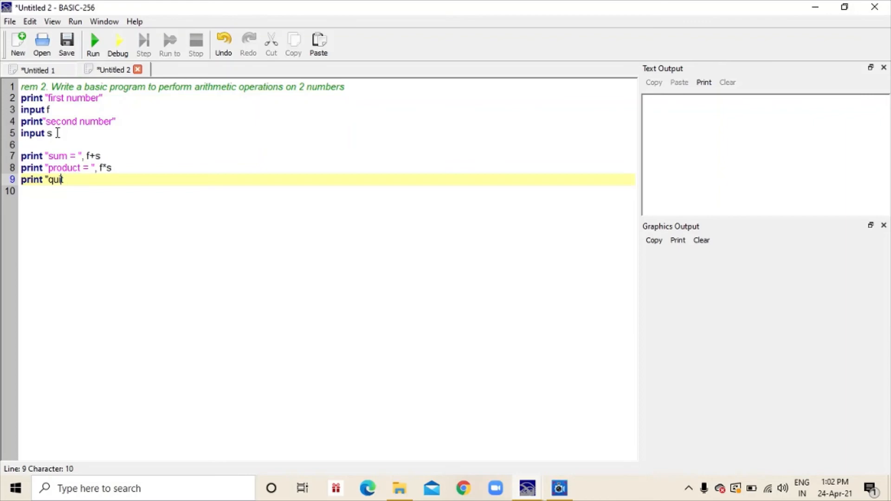
text(o)
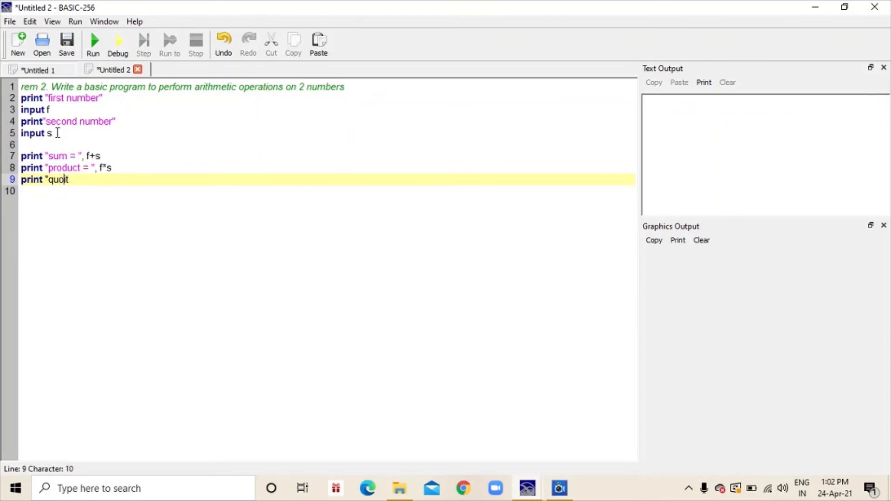
text(t)
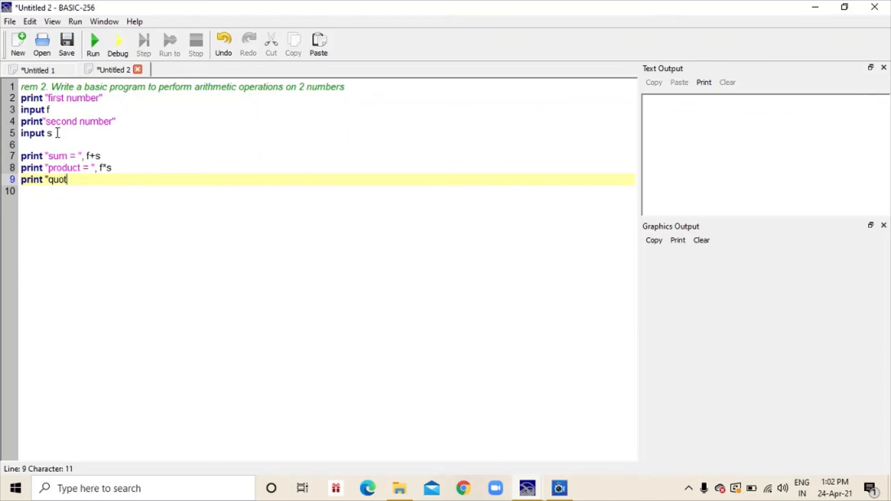
text(ienr)
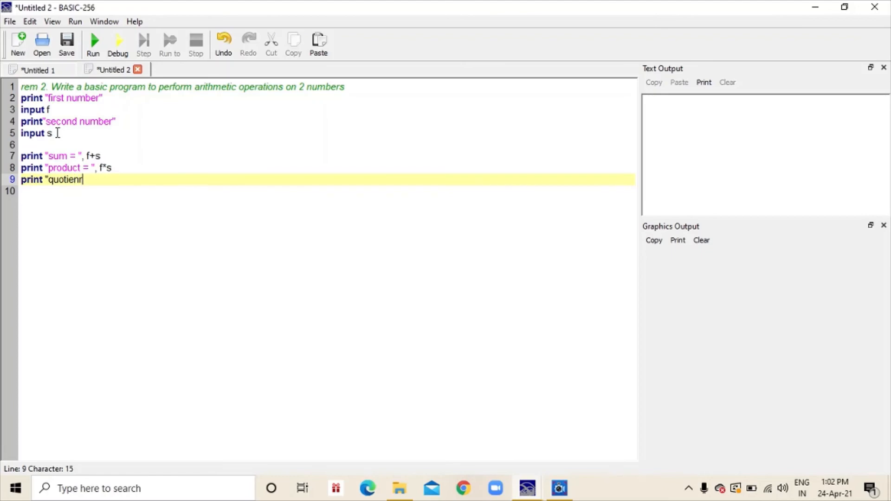
key(Backspace)
text(t = )
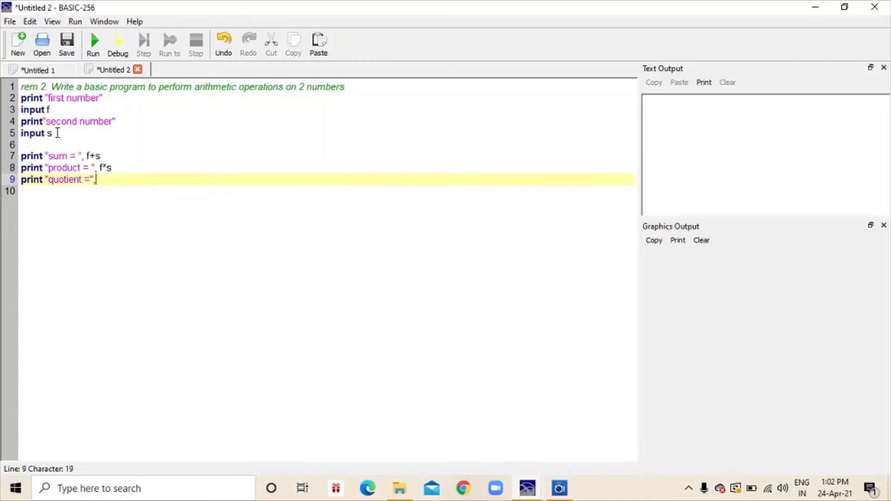
text(, f)
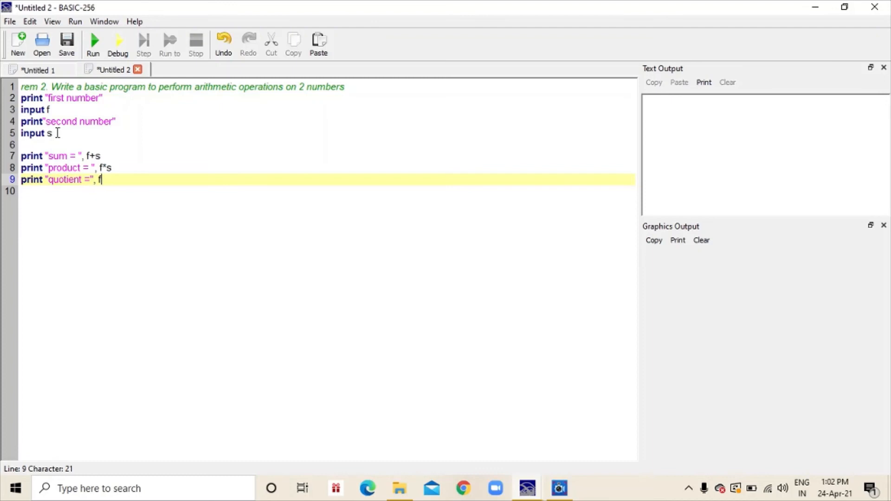
text(/s)
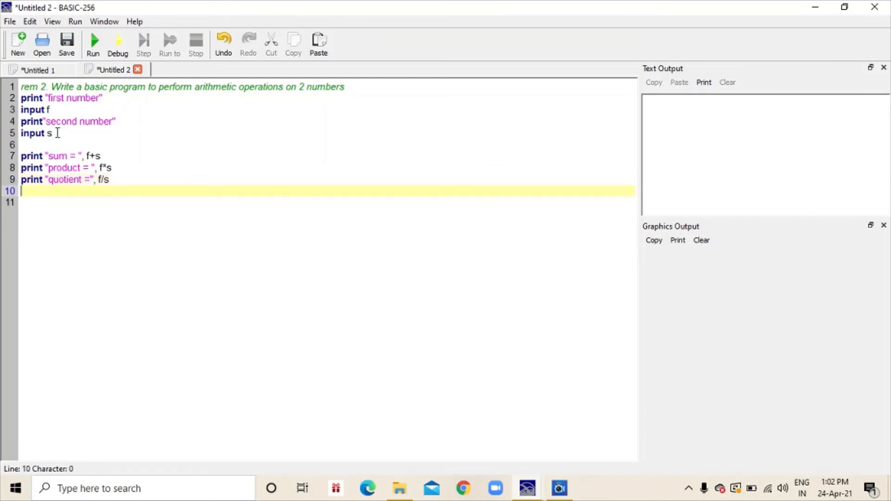
Write print "remainder =" f%s on line 10, without the separating comma
text(p)
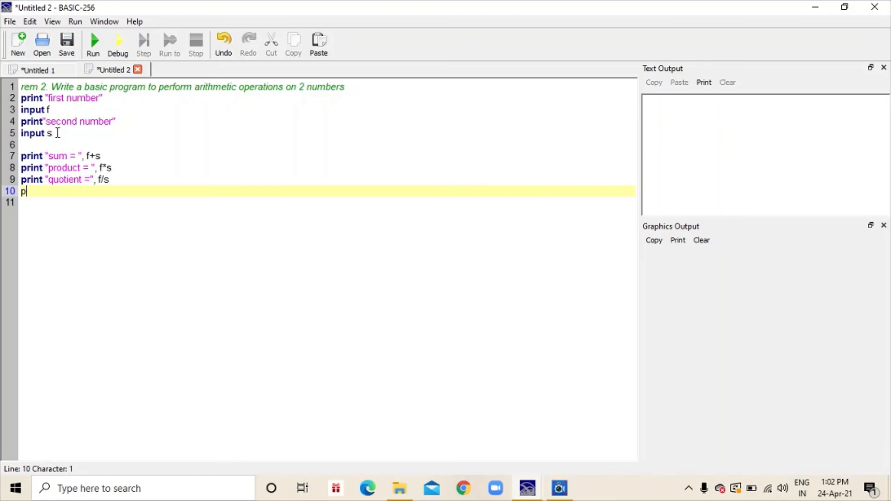
text(rint)
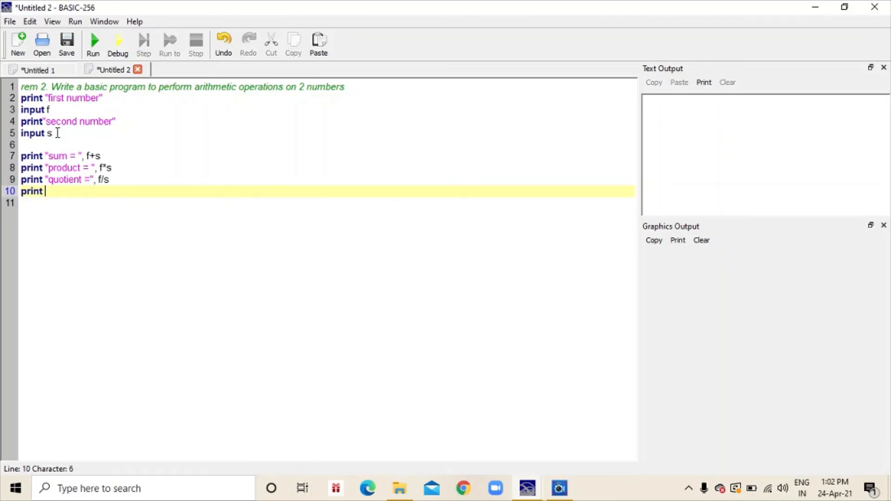
text("rem)
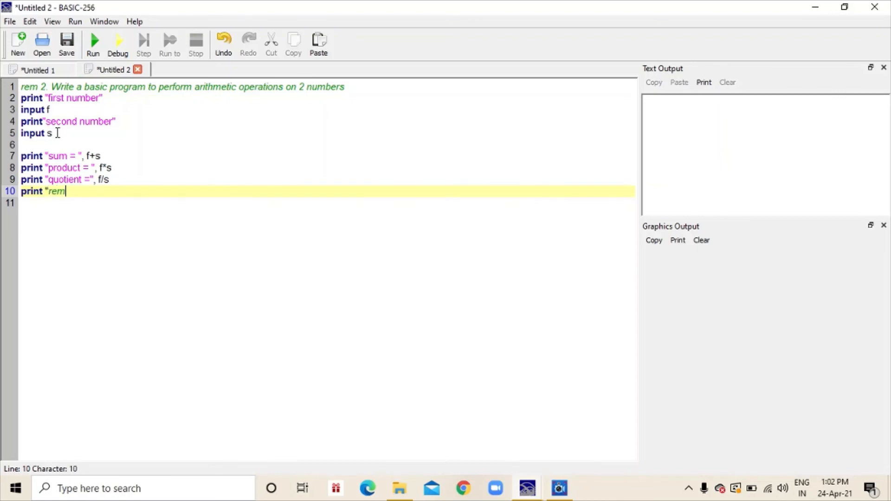
text(ainder)
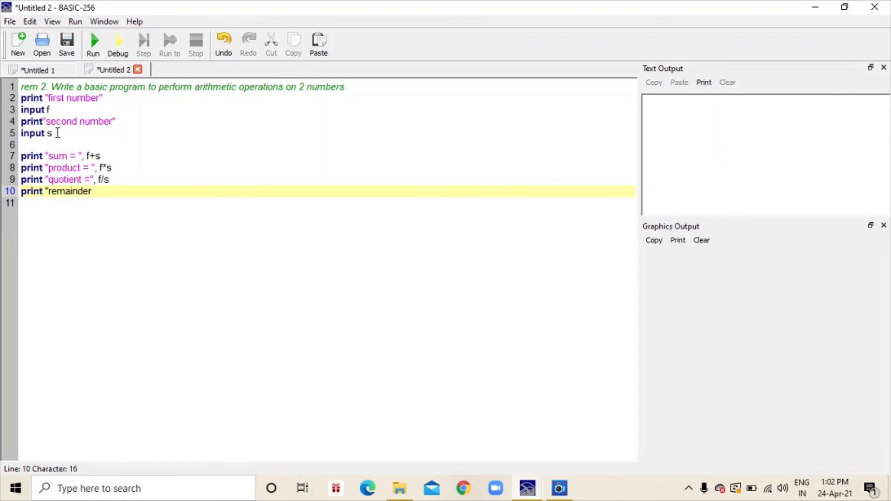
text(=" f%)
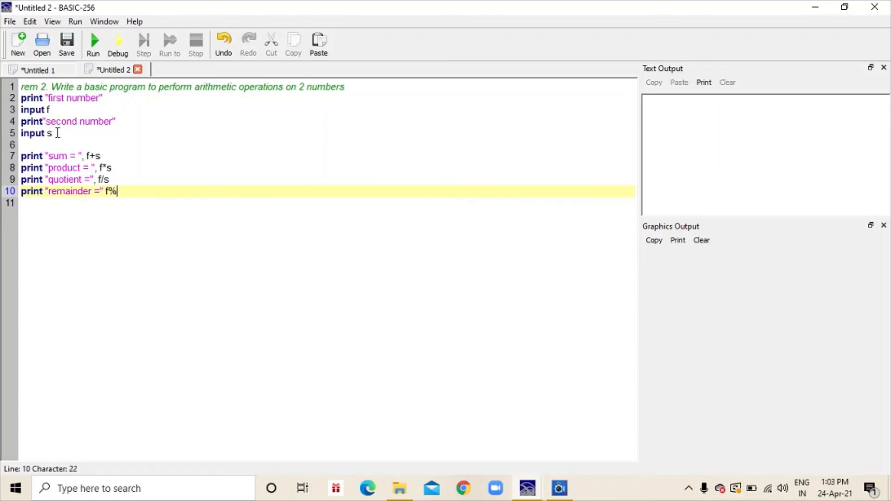
text(s)
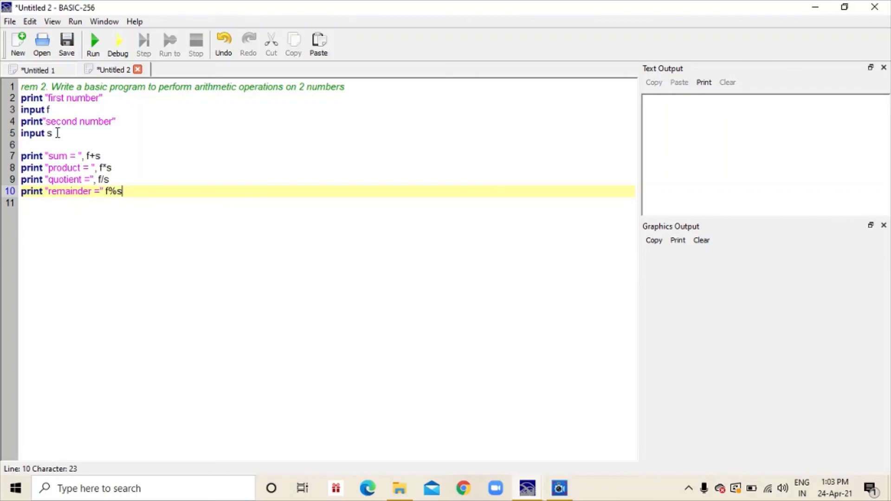
mouse_move(116, 69)
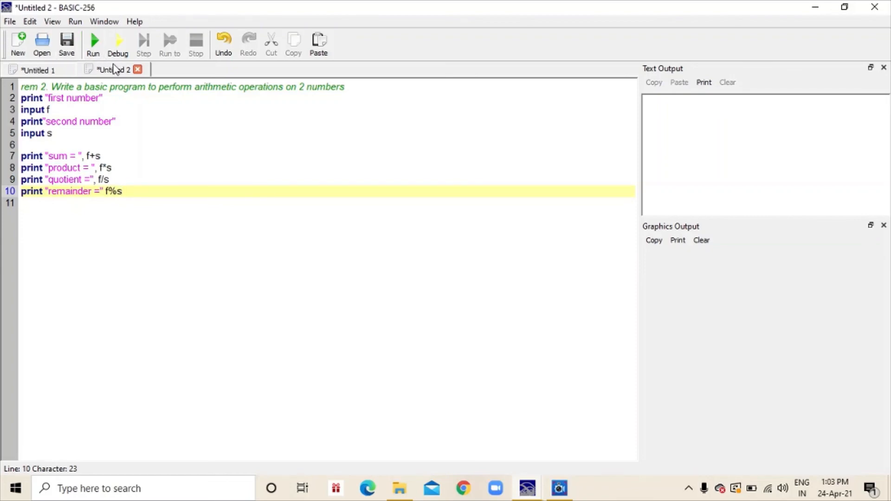
Run, add the missing comma on line 10, rerun with 45 and 32 to get 77, 1440, 1.40625 and 13
click(92, 45)
text(, )
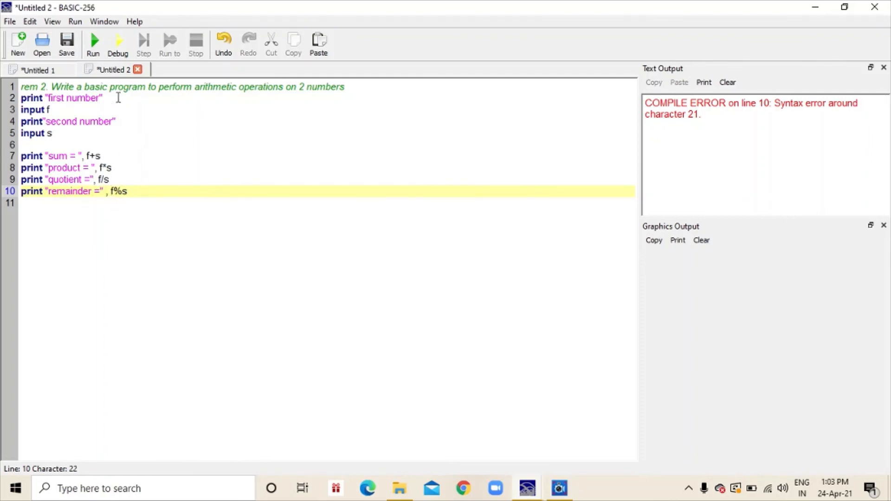
click(91, 44)
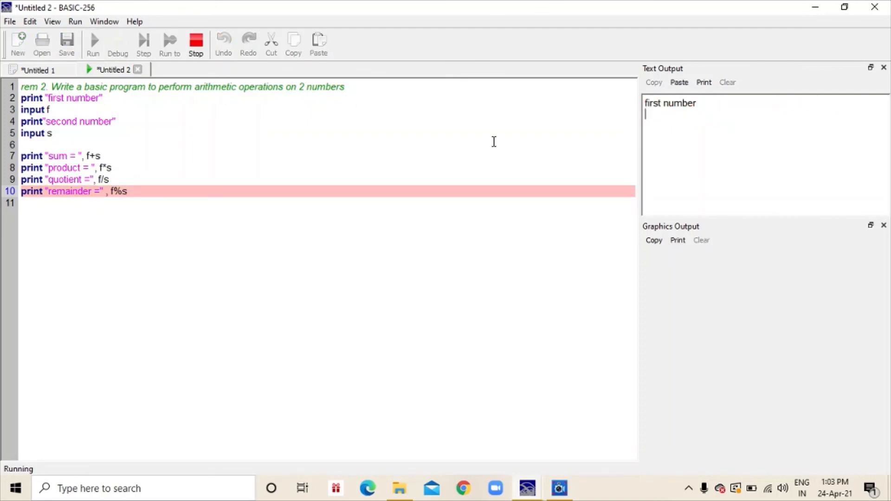
text(45)
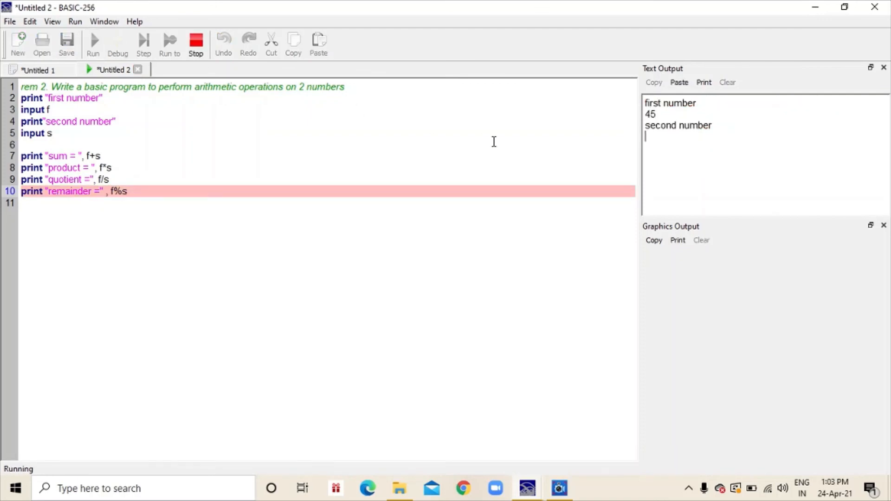
text(3)
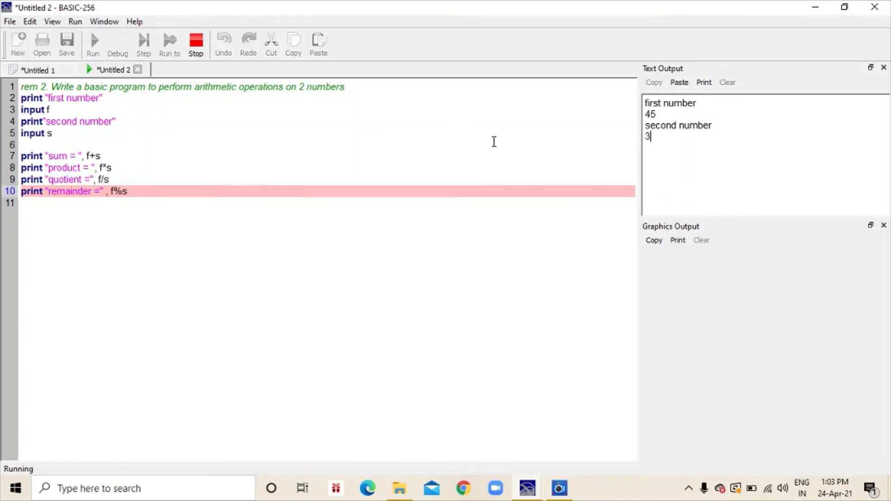
text(2)
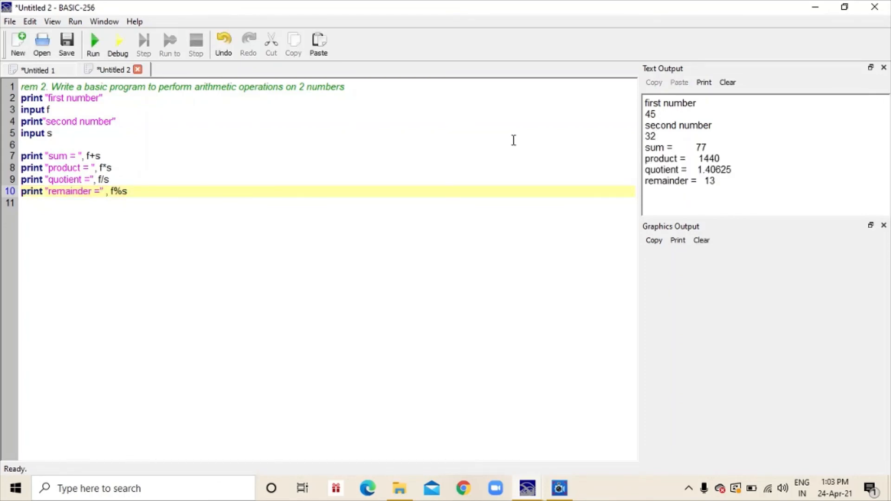
double_click(659, 147)
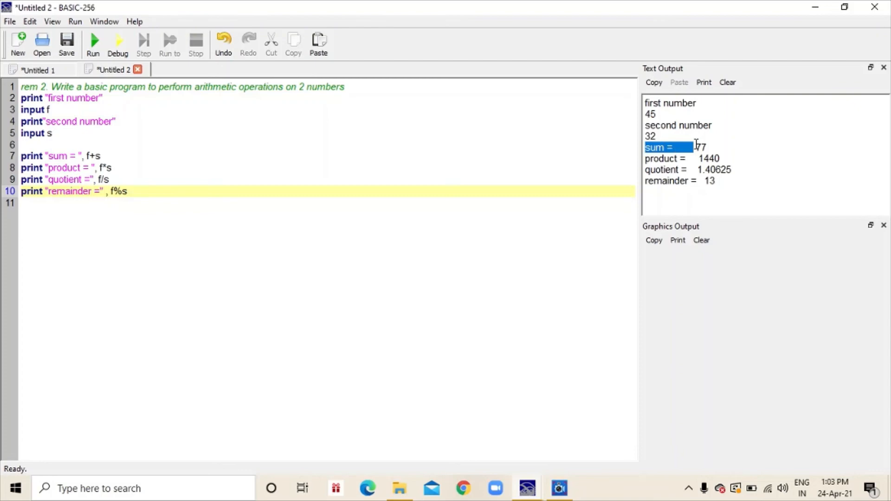
click(647, 165)
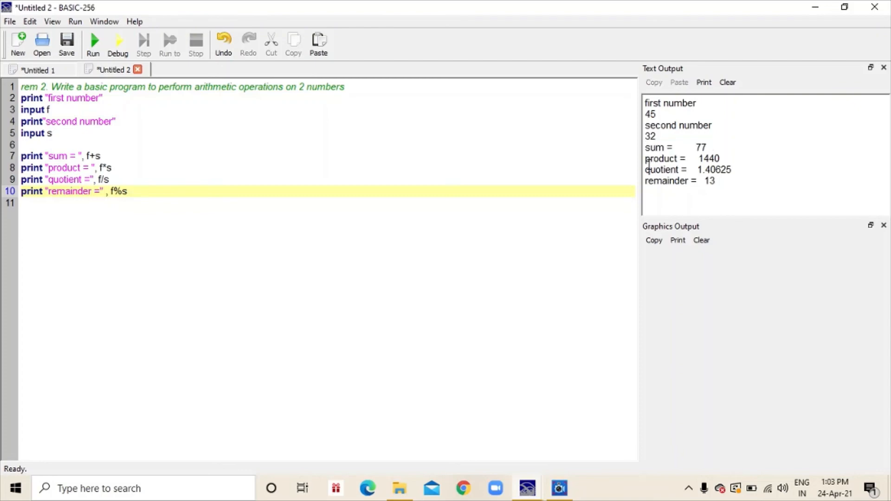
double_click(705, 158)
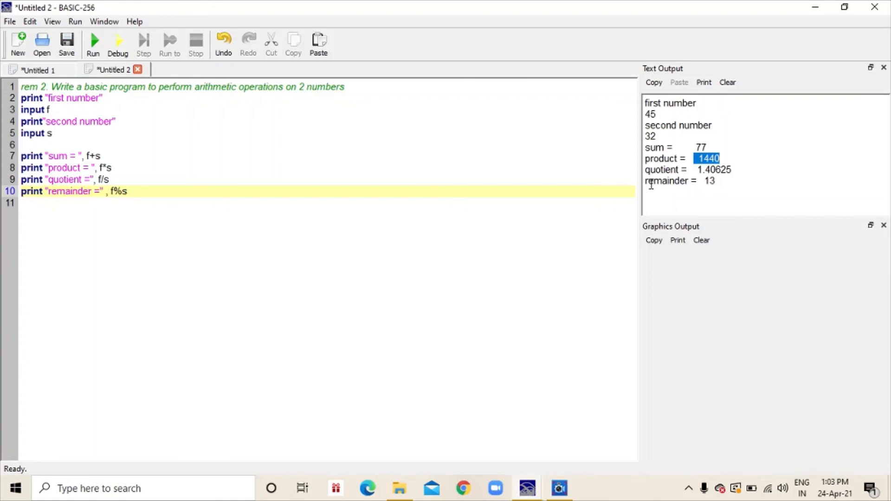
mouse_move(659, 195)
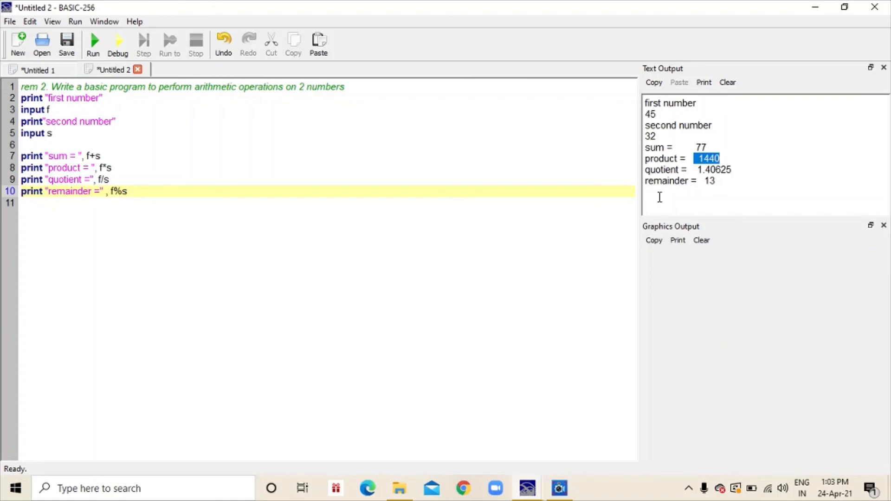
mouse_move(575, 213)
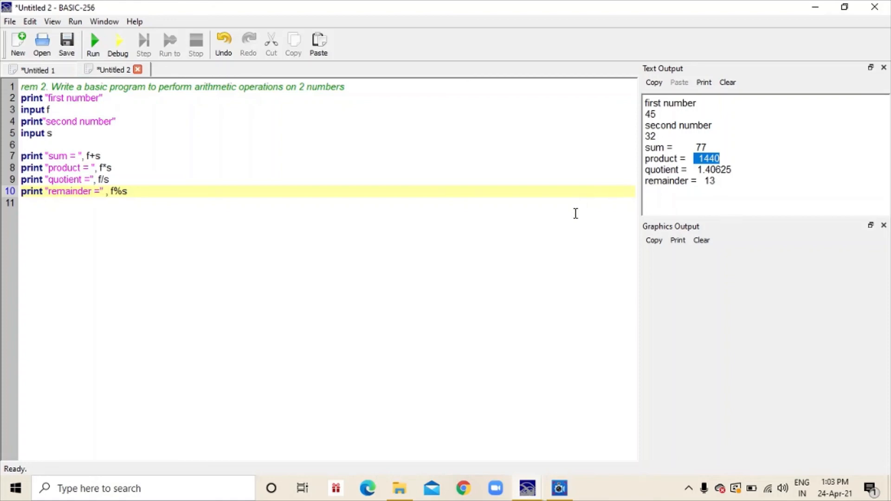
mouse_move(567, 437)
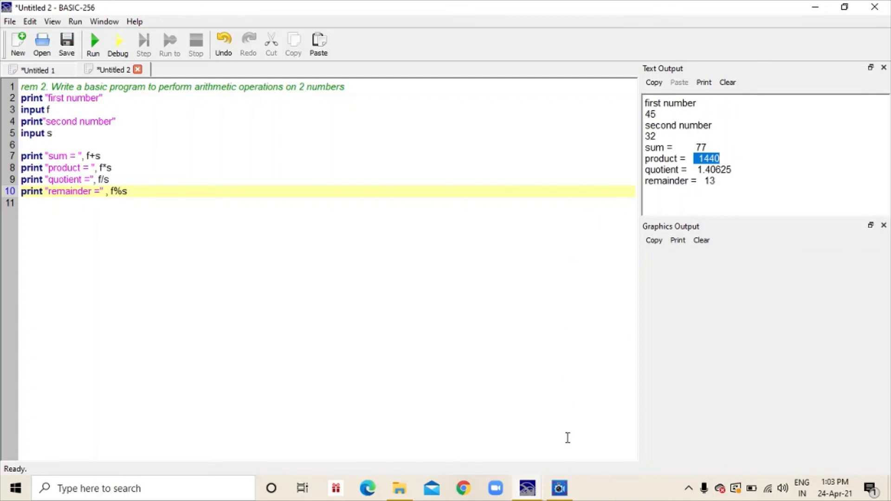